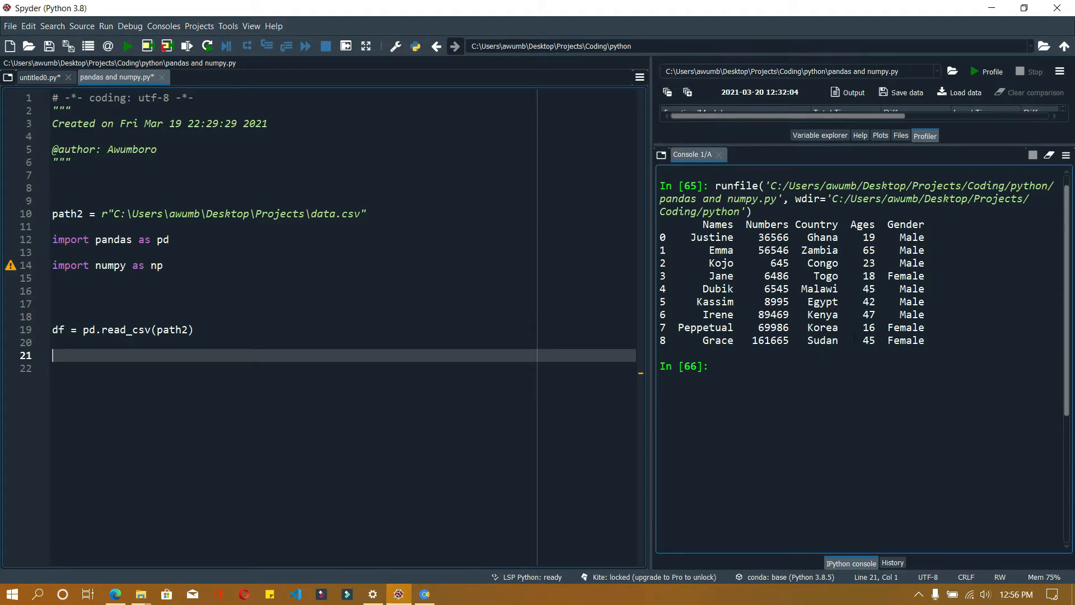
# Comment out line 14, 'import numpy as np', with Ctrl+1
pyautogui.doubleClick(58, 330)
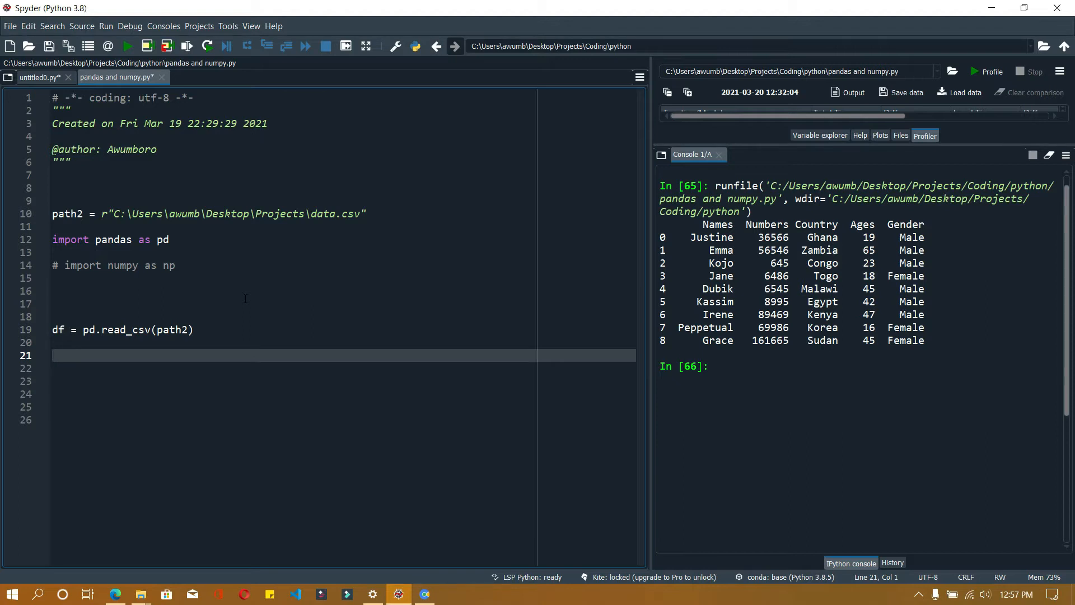
# Below read_csv, assign names = list(df.Names) and ages = list(df.Ages)
pyautogui.write('names =')
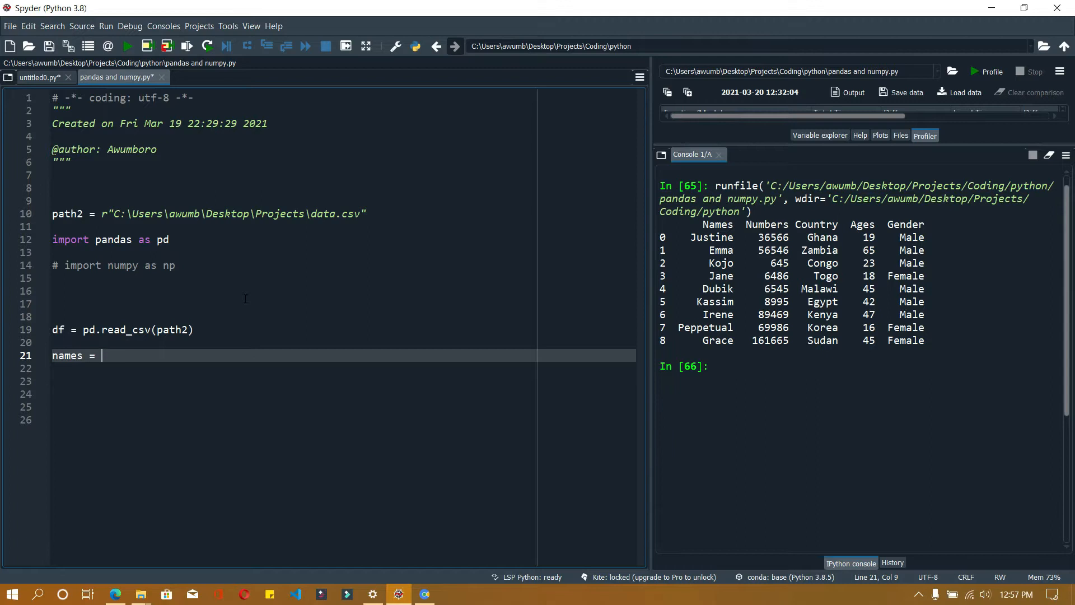
pyautogui.click(10, 355)
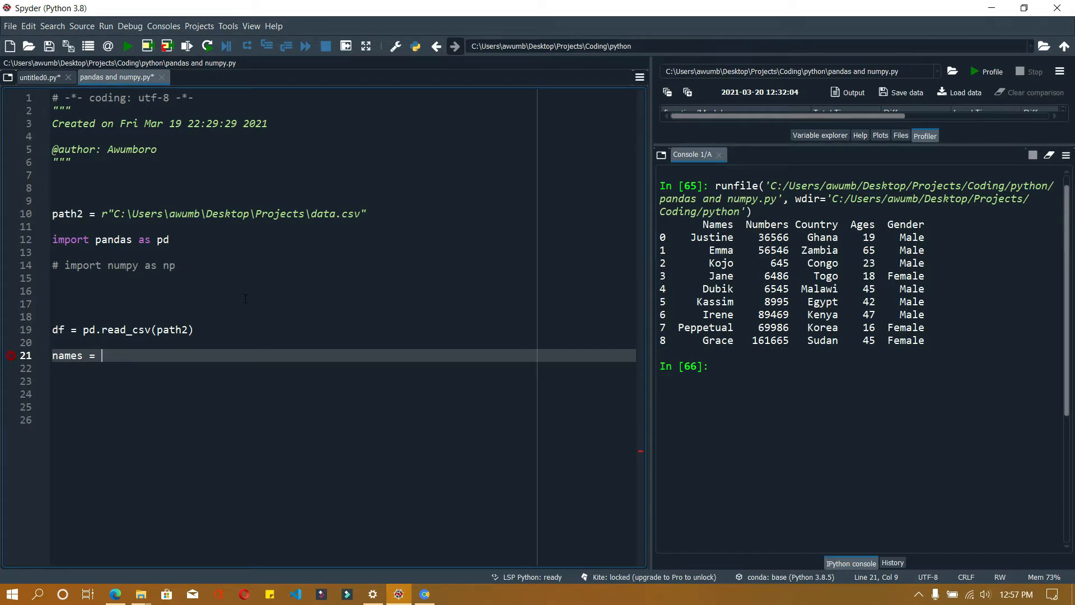
pyautogui.write('p')
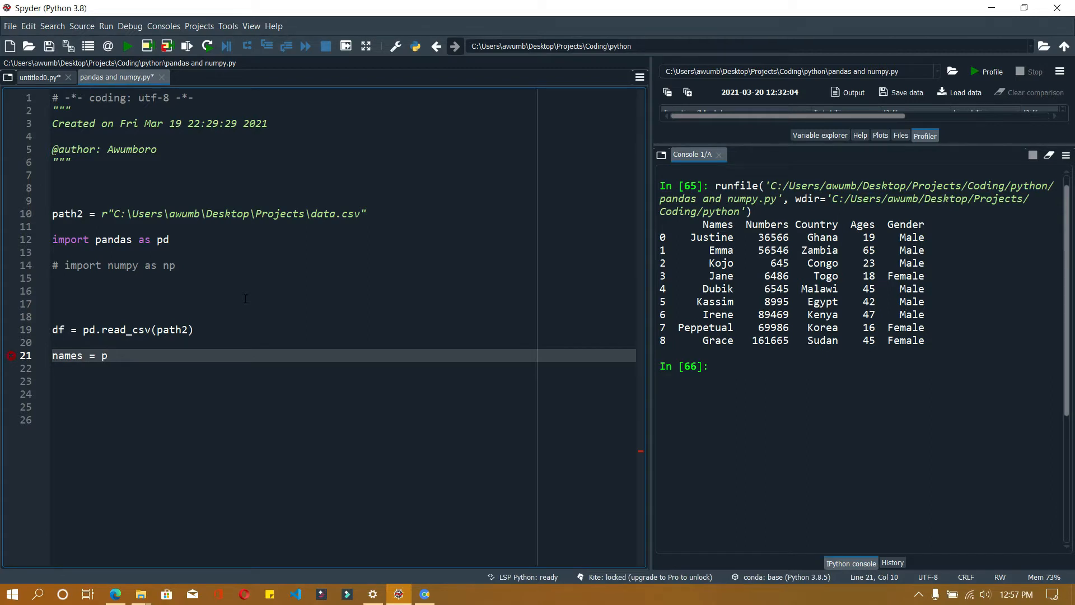
pyautogui.write('df.')
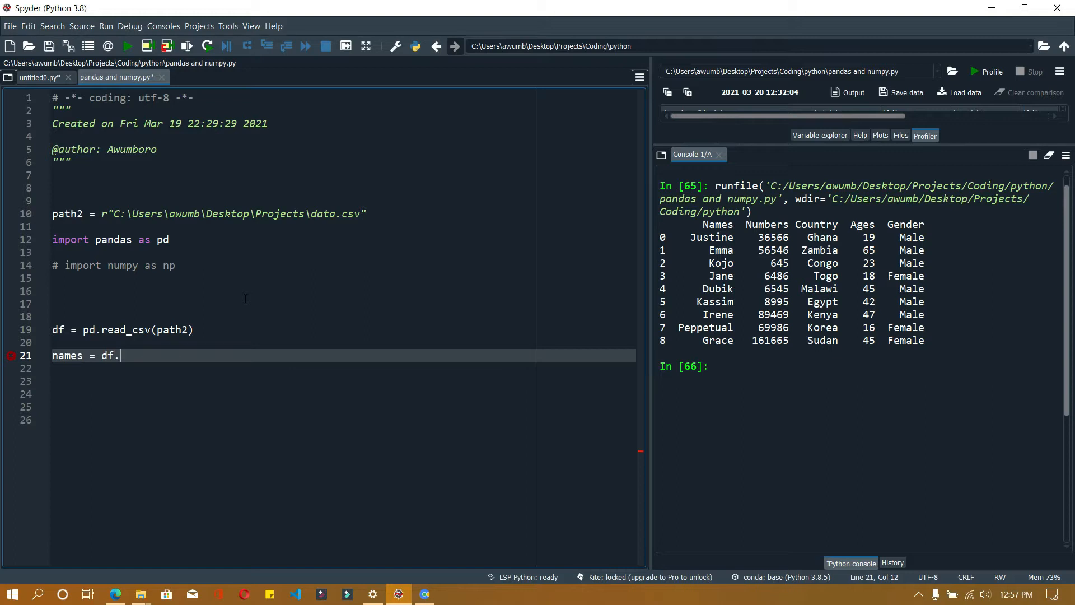
pyautogui.write('A+')
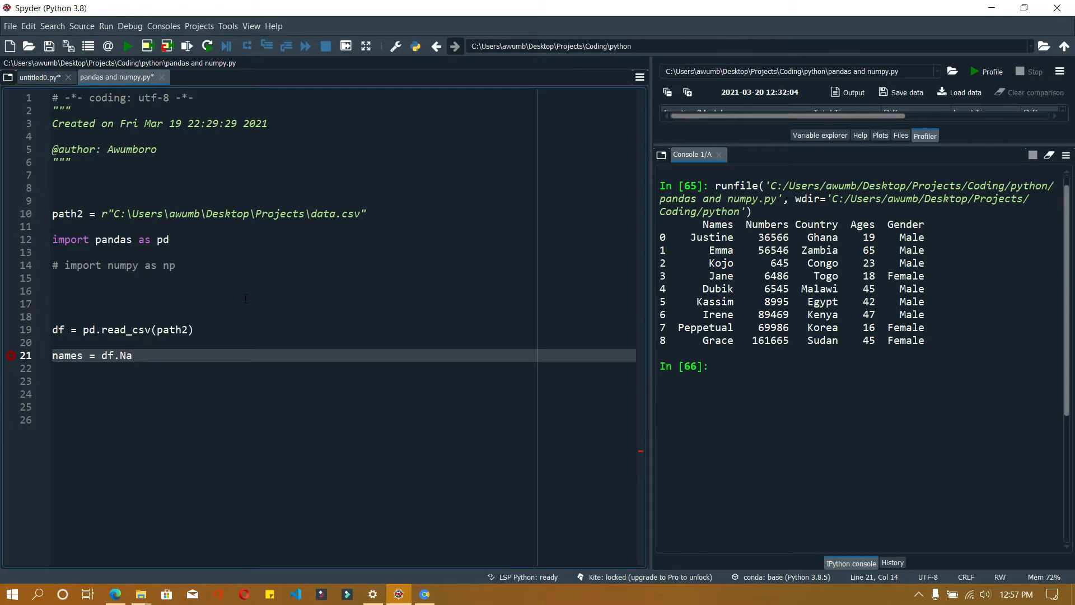
pyautogui.write('mes')
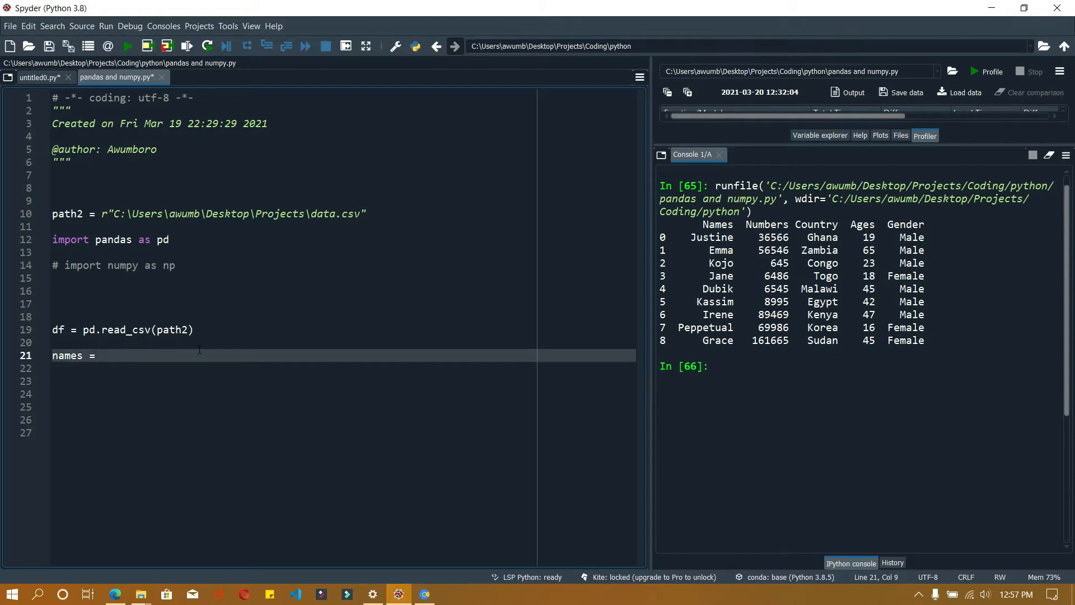
pyautogui.write('list()')
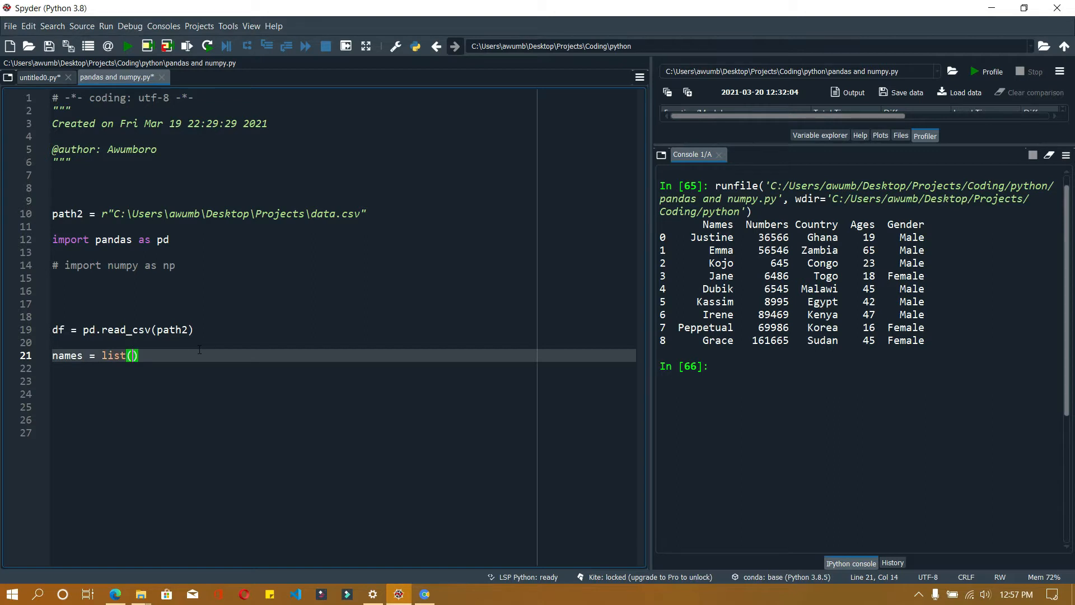
pyautogui.write('df.Names')
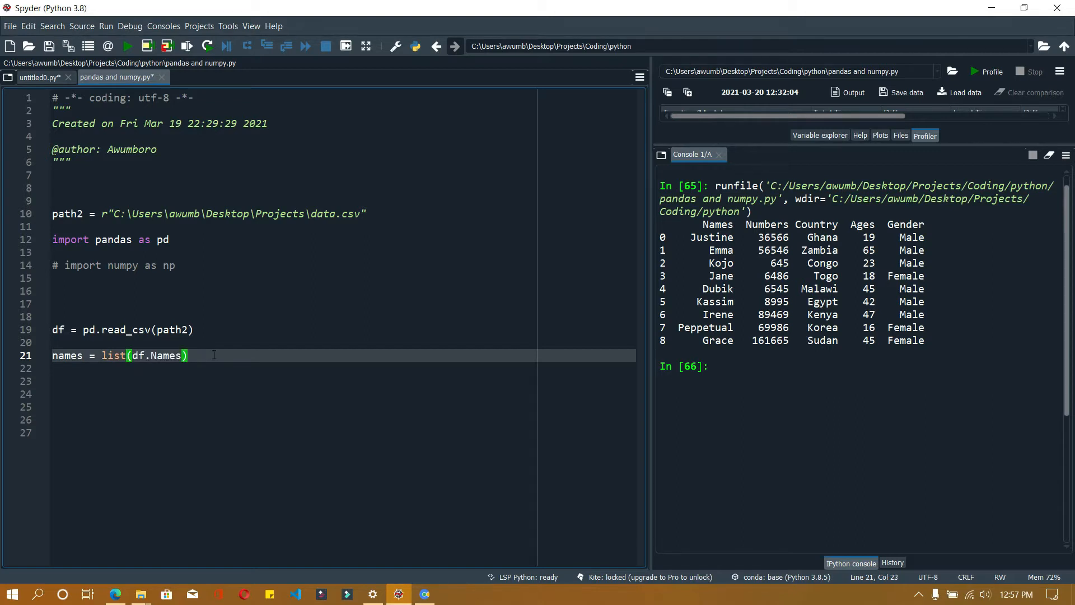
pyautogui.write('ages =')
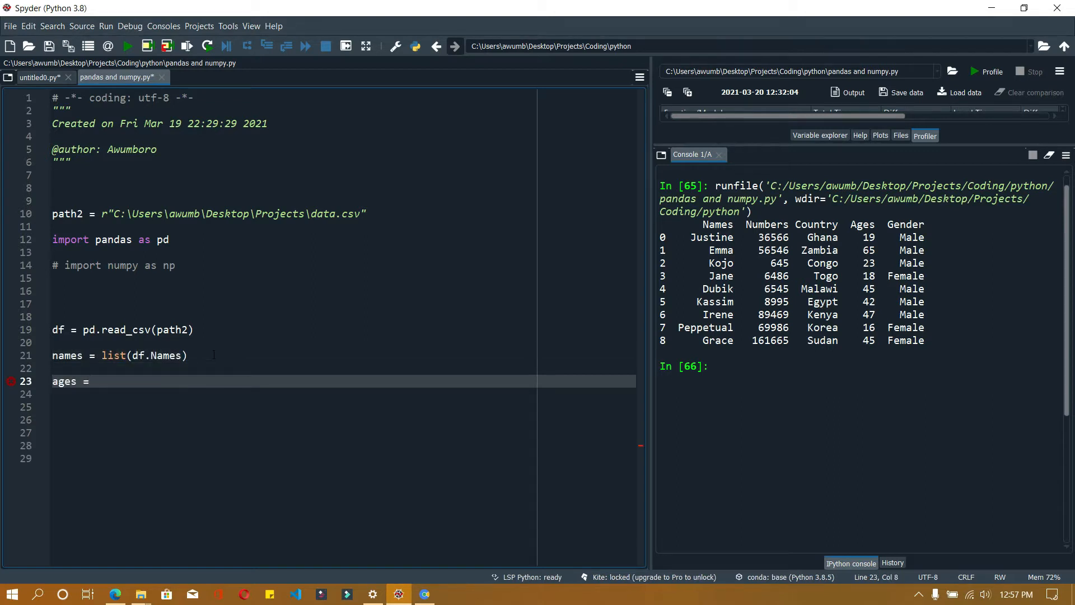
pyautogui.write('list(df.Ages)')
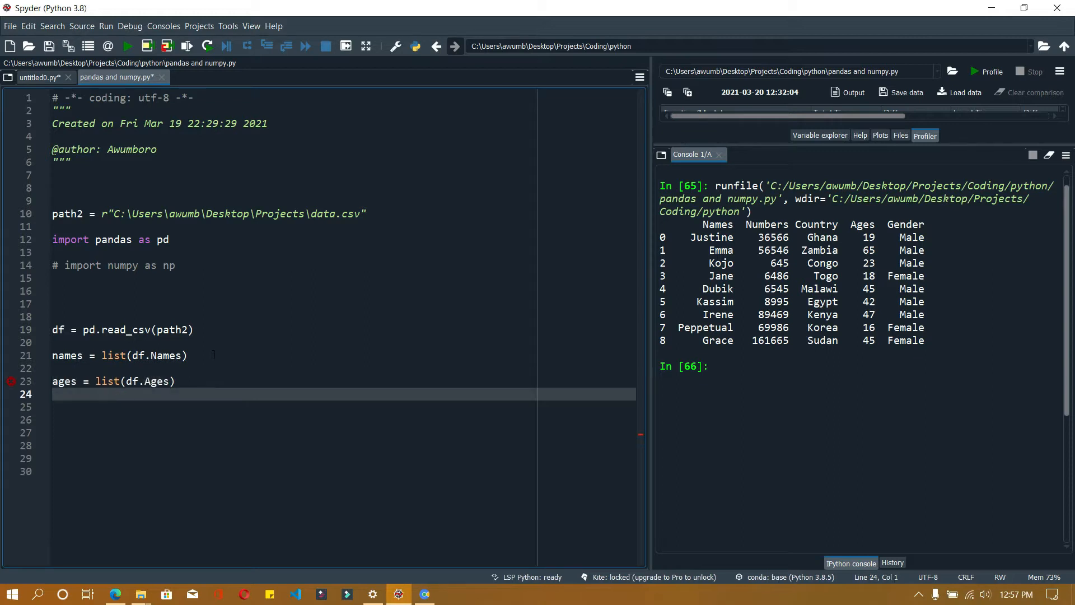
# Add list assignments for the Numbers, Country and Gender columns
pyautogui.write('numbers = list(df)')
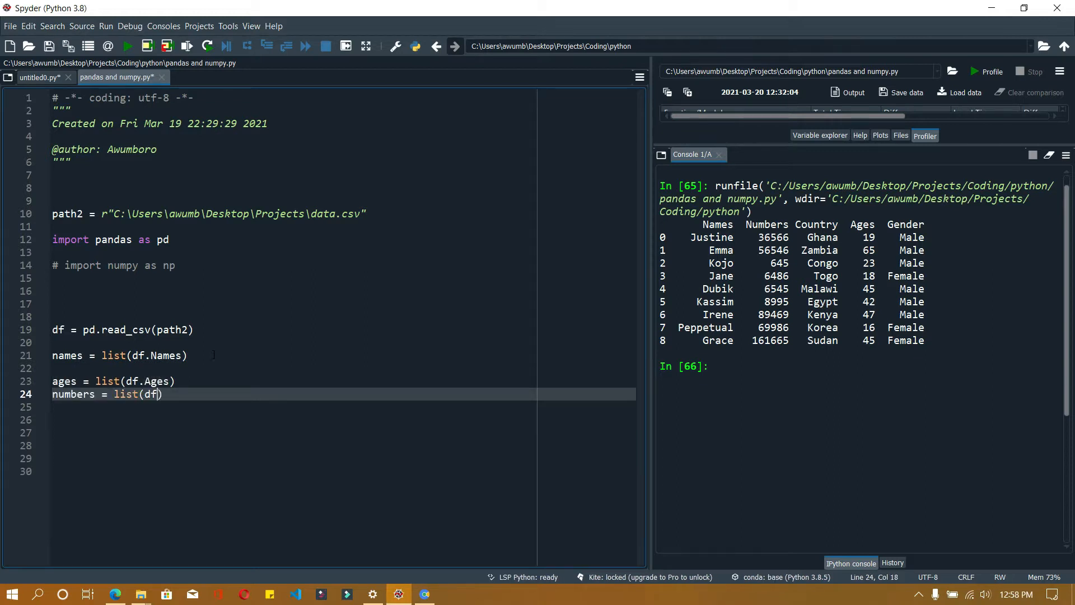
pyautogui.write('Numbers')
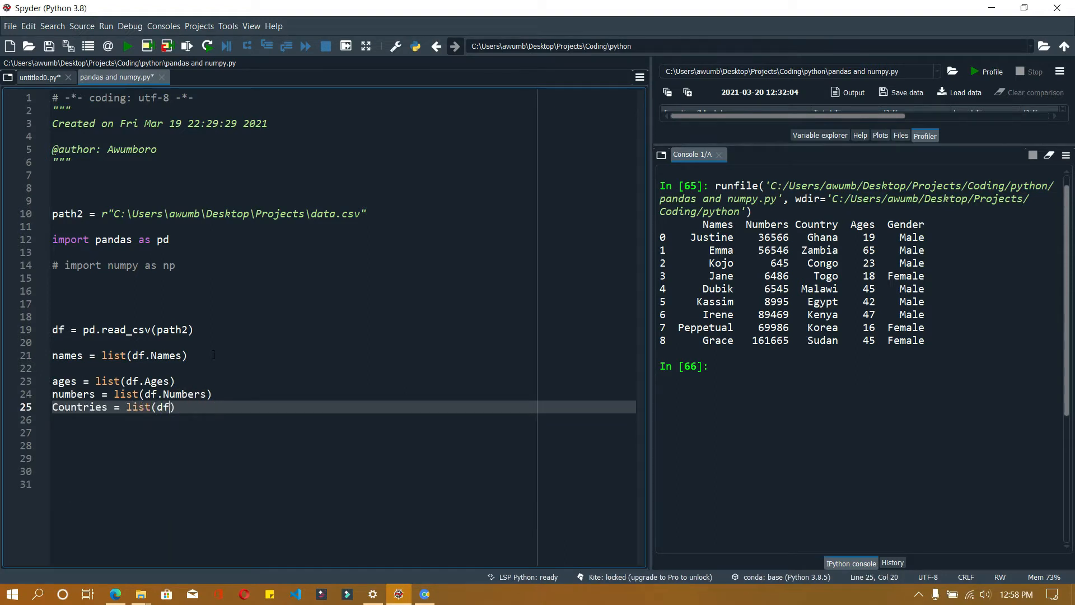
pyautogui.write('Country)')
pyautogui.click(343, 419)
pyautogui.write('gender = list(df.Gender)')
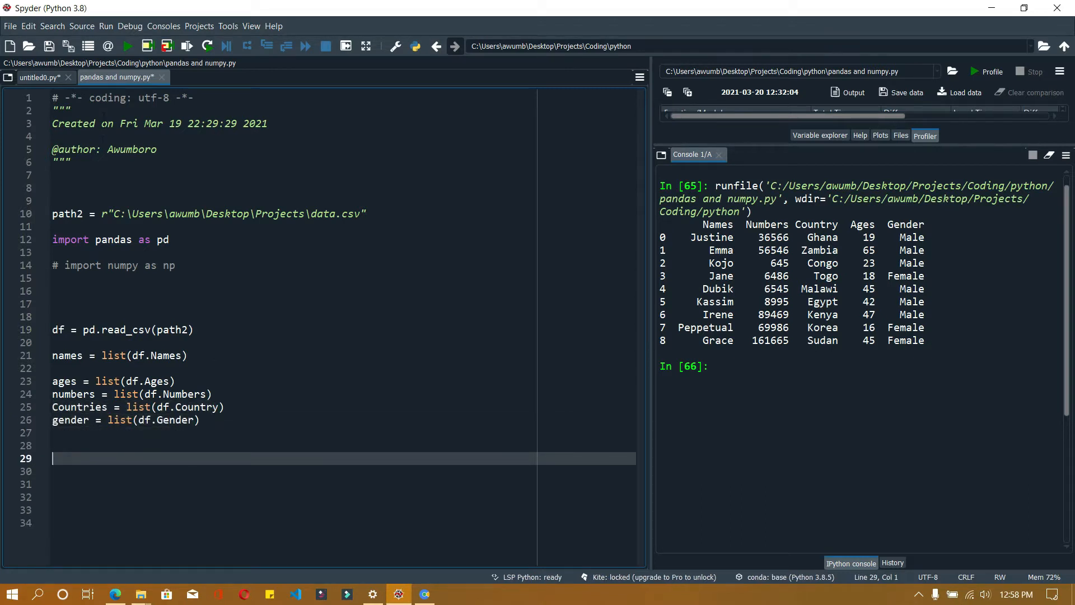
pyautogui.click(11, 420)
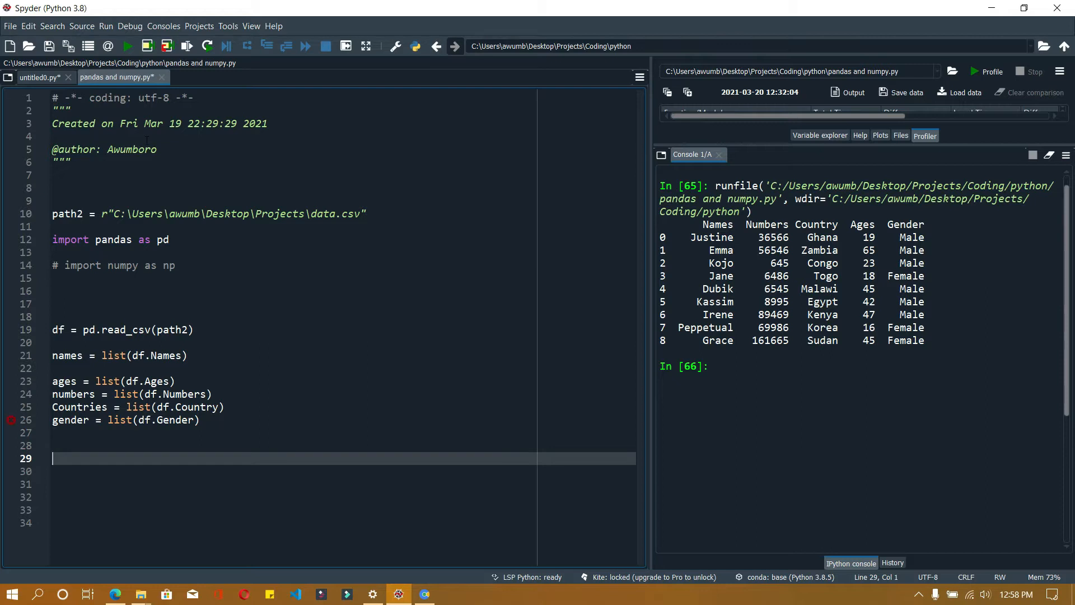
pyautogui.moveTo(354, 241)
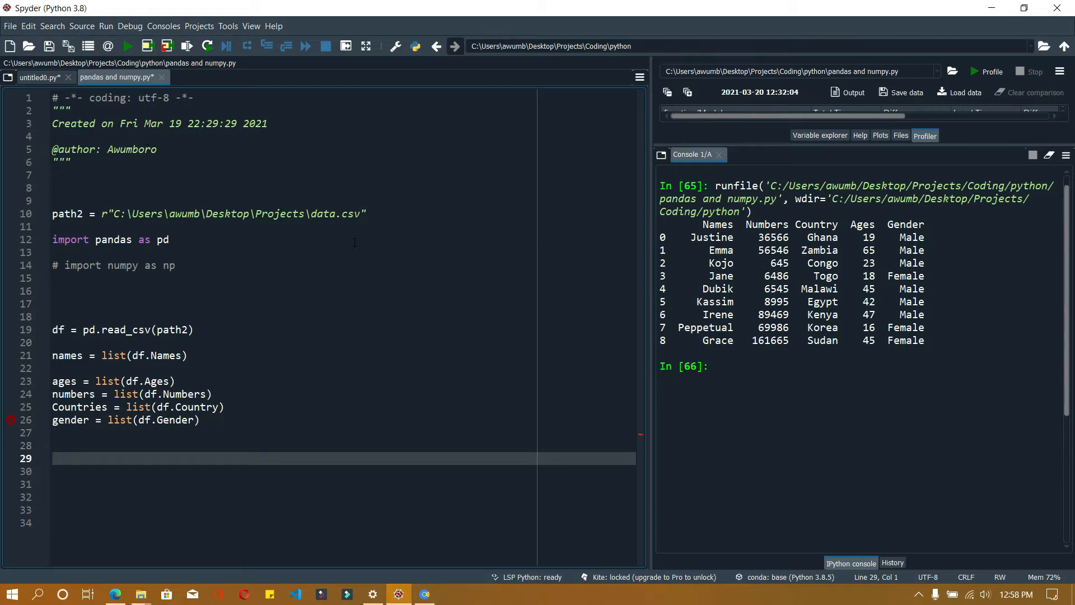
pyautogui.moveTo(288, 407)
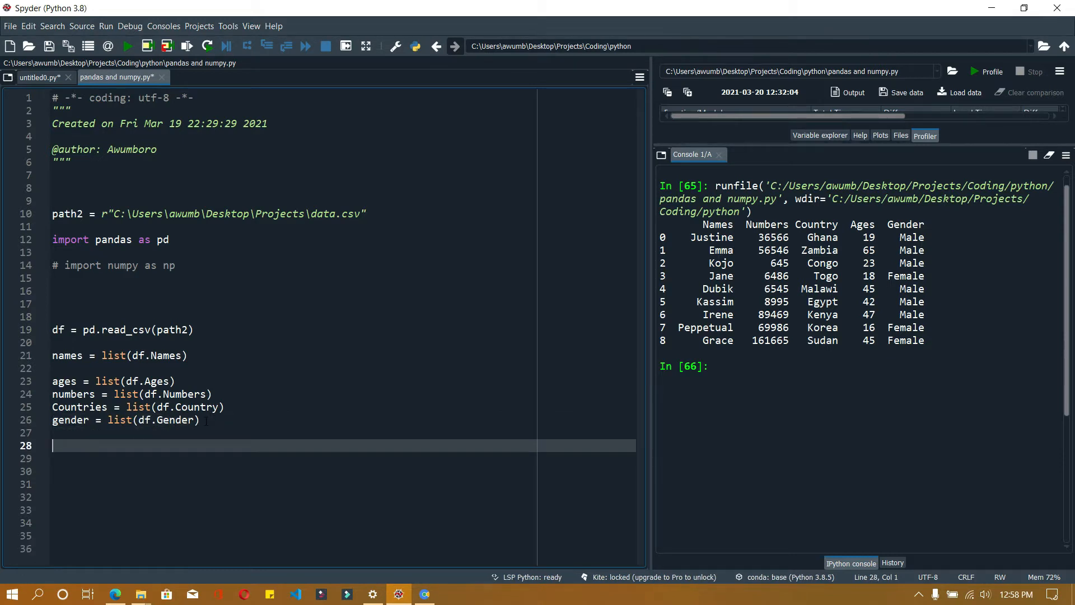
# Create an empty person = {} and nested for loops over names, numbers and countries
pyautogui.write('person')
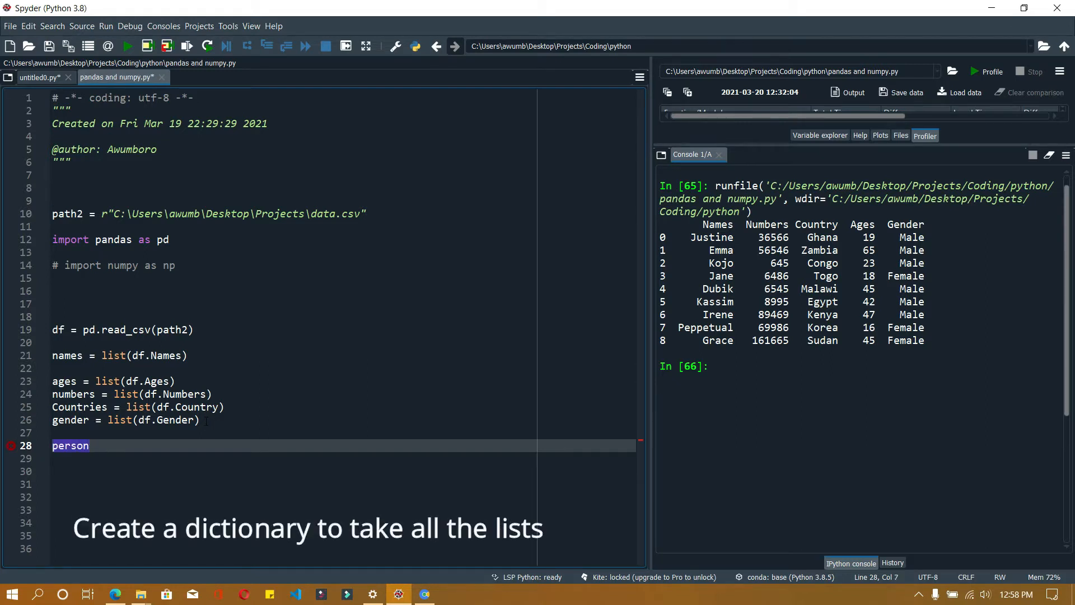
pyautogui.write('= {}')
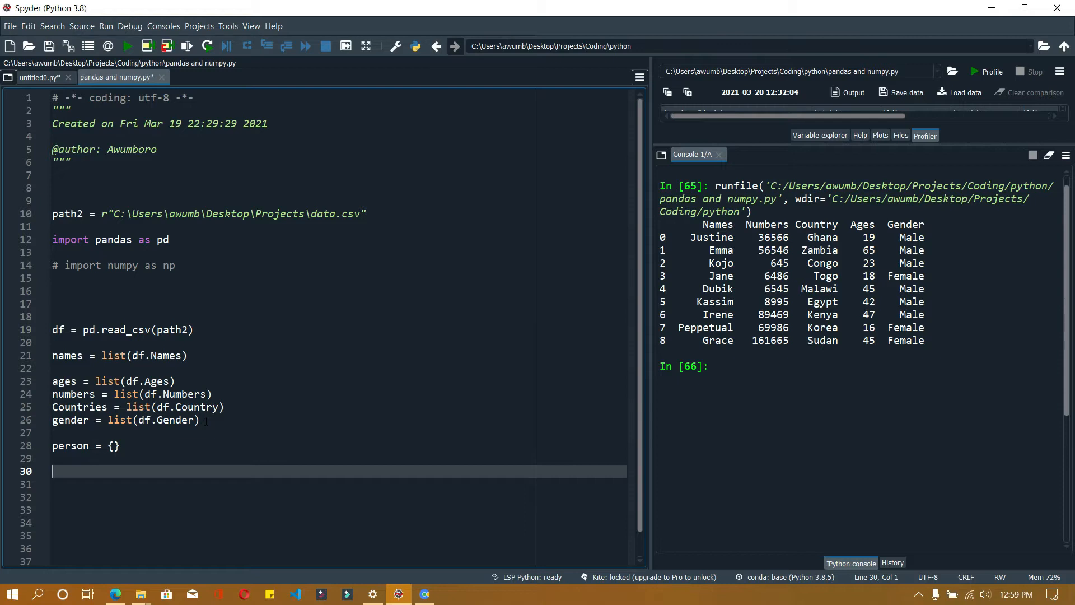
pyautogui.write('for')
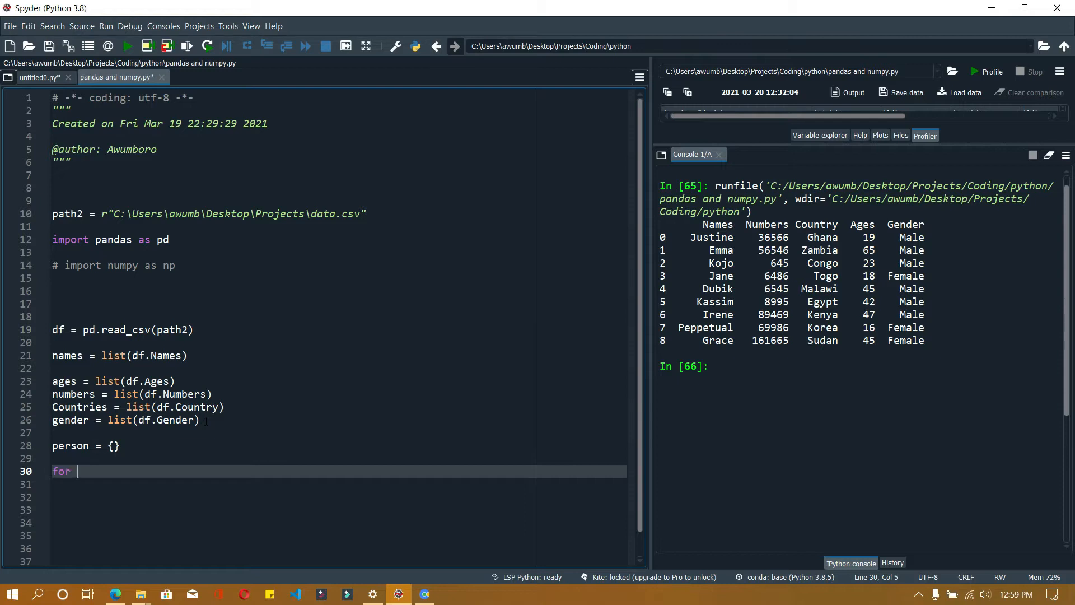
pyautogui.write('name in names:')
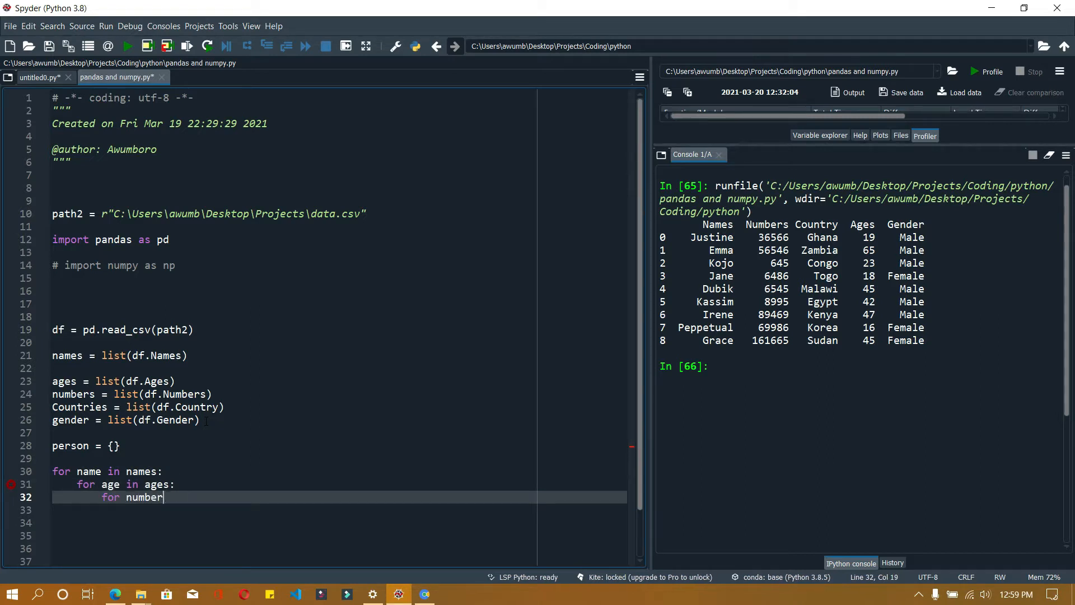
pyautogui.write('in numbers:')
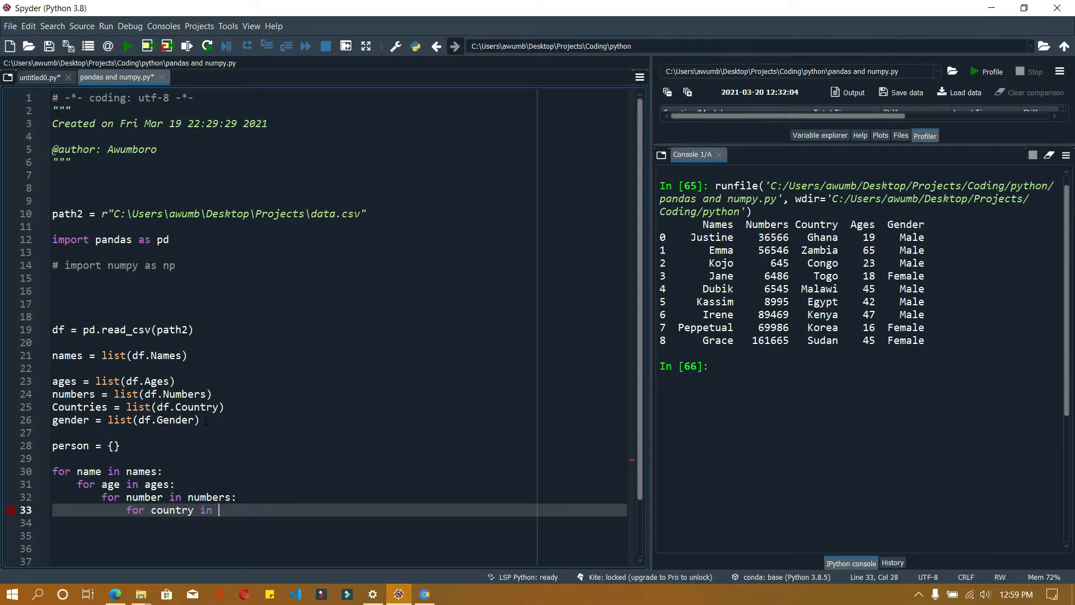
pyautogui.write('countries:')
pyautogui.click(339, 523)
pyautogui.write('for gender in gender:')
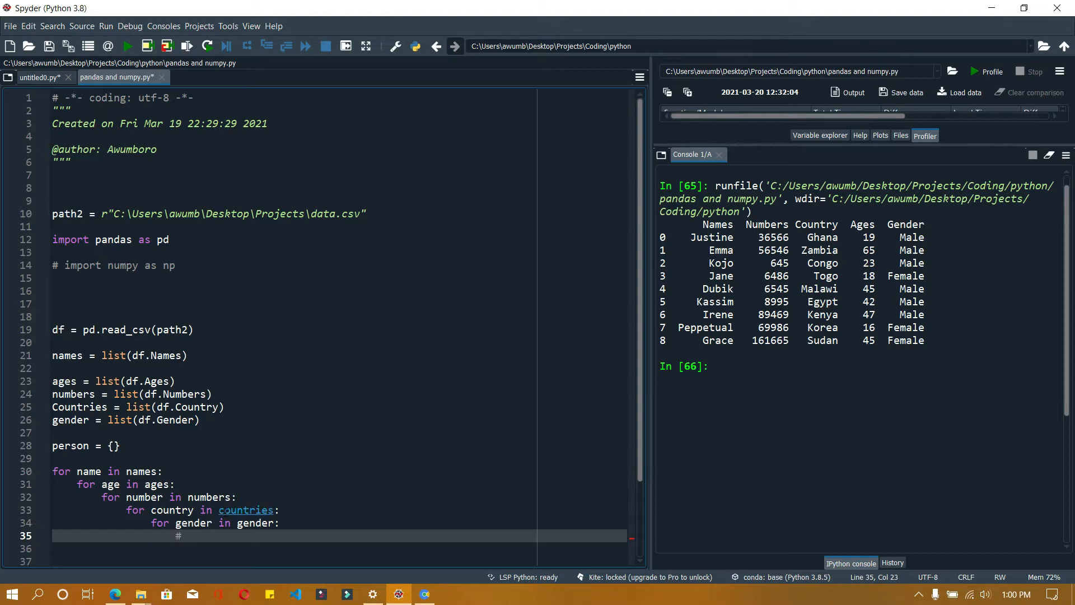
# Add the comment '# append to the dictionary = person' inside the innermost loop
pyautogui.write('append to the')
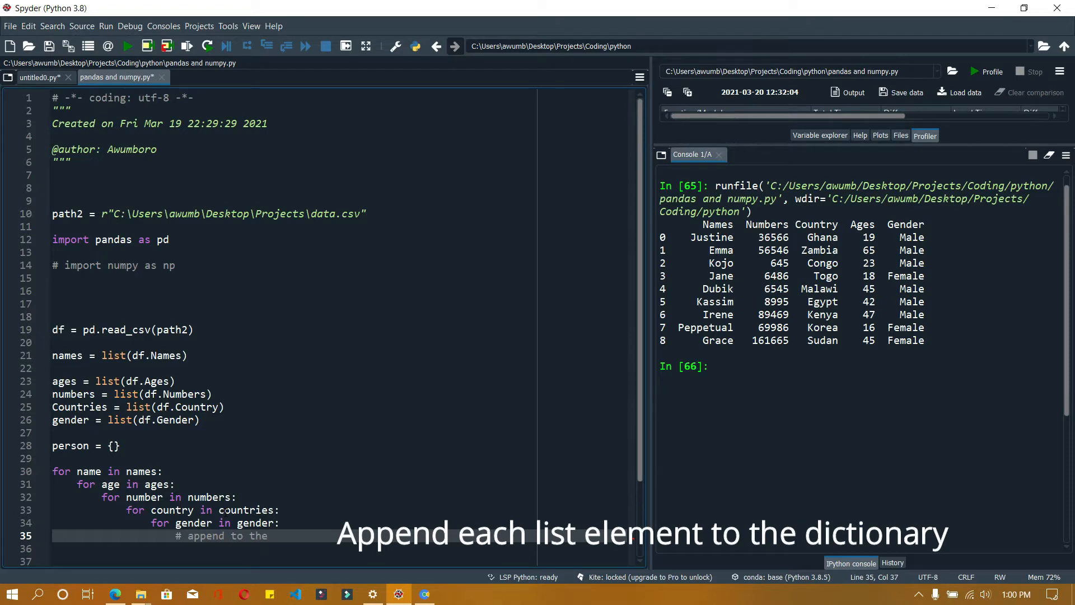
pyautogui.write('di')
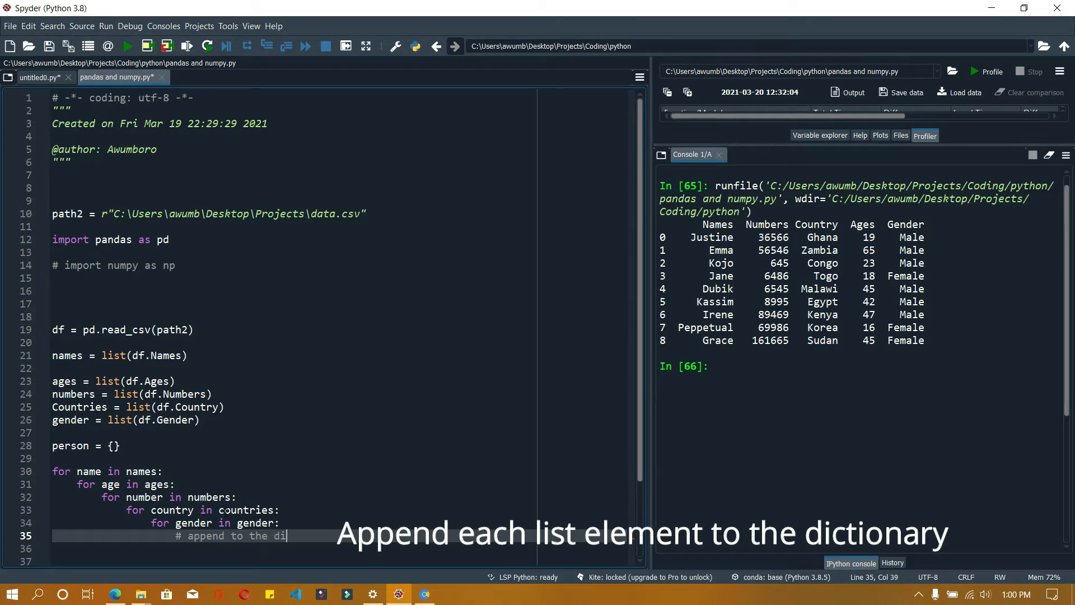
pyautogui.write('ctionary = person')
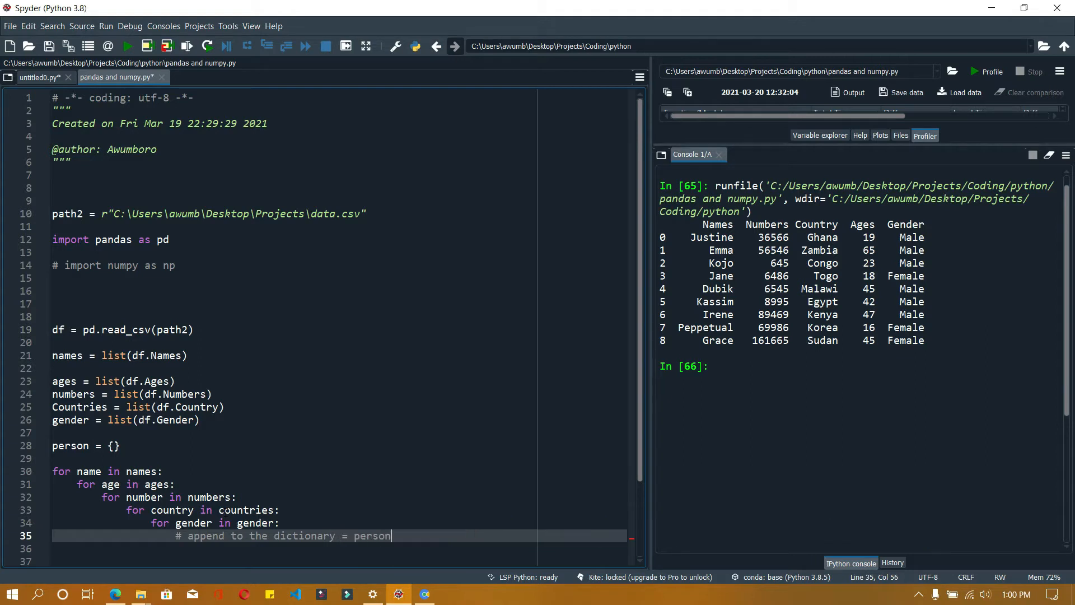
pyautogui.press('enter')
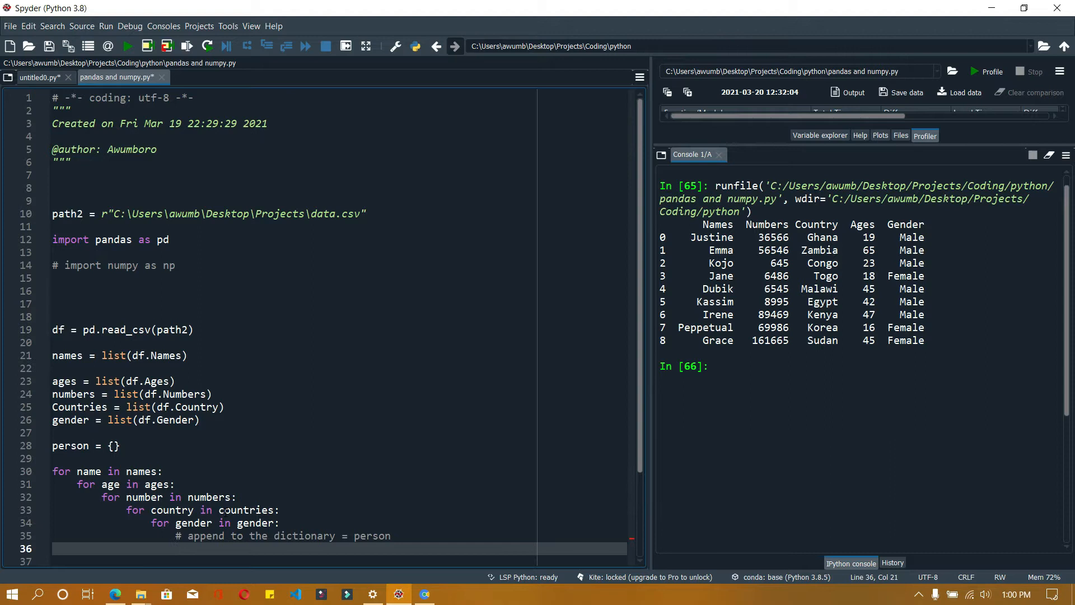
# Assign person[name] = {'name': name, 'age': age, 'number': number, 'gender': gender, 'country': country}
pyautogui.write('name]')
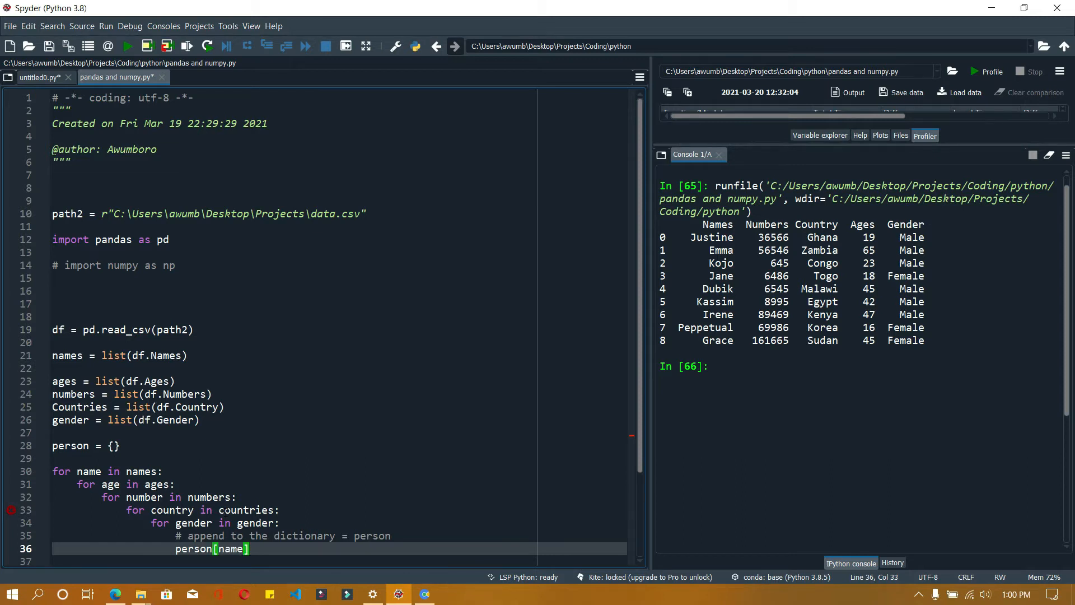
pyautogui.write('= {}')
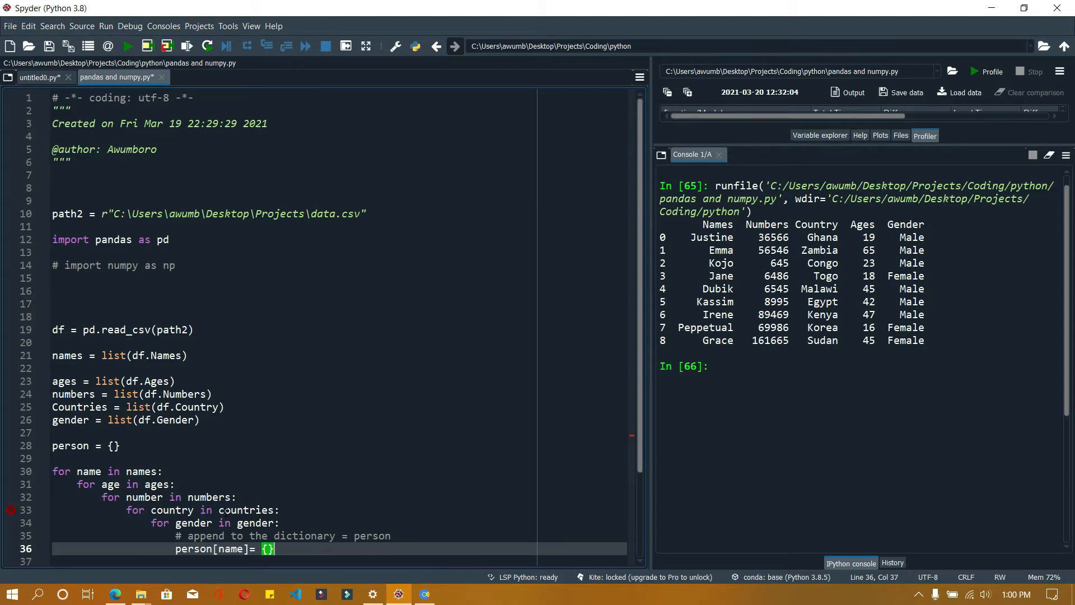
pyautogui.write('" "')
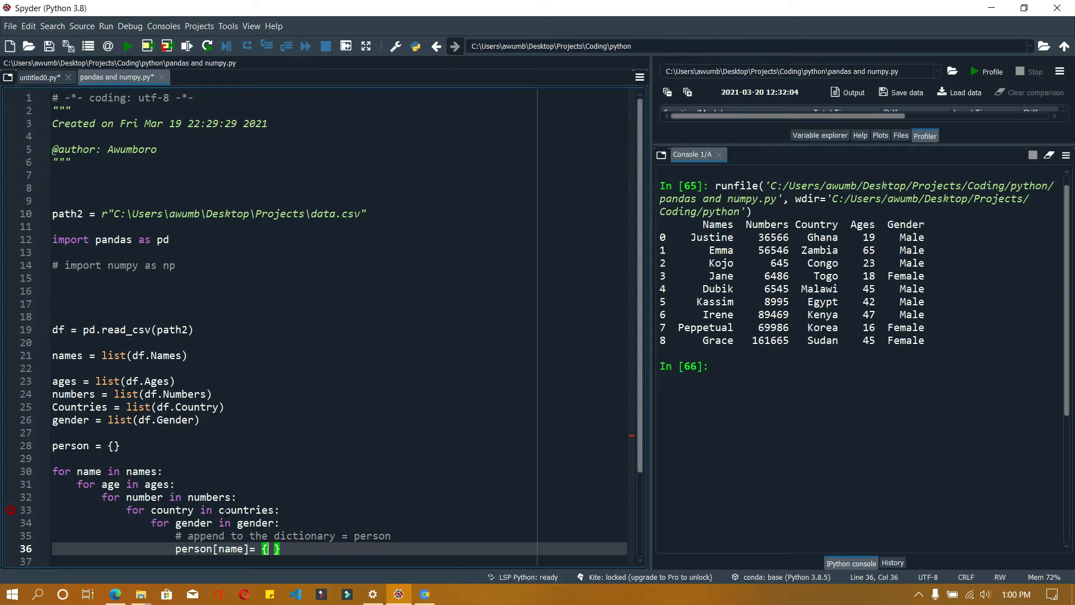
pyautogui.press('BackSpace')
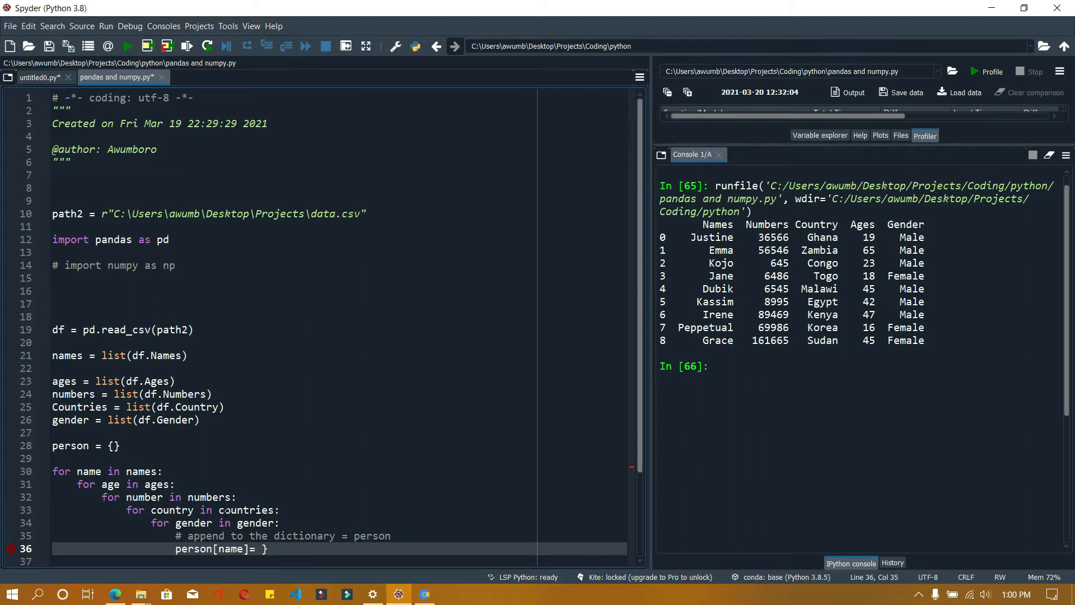
pyautogui.write('{')
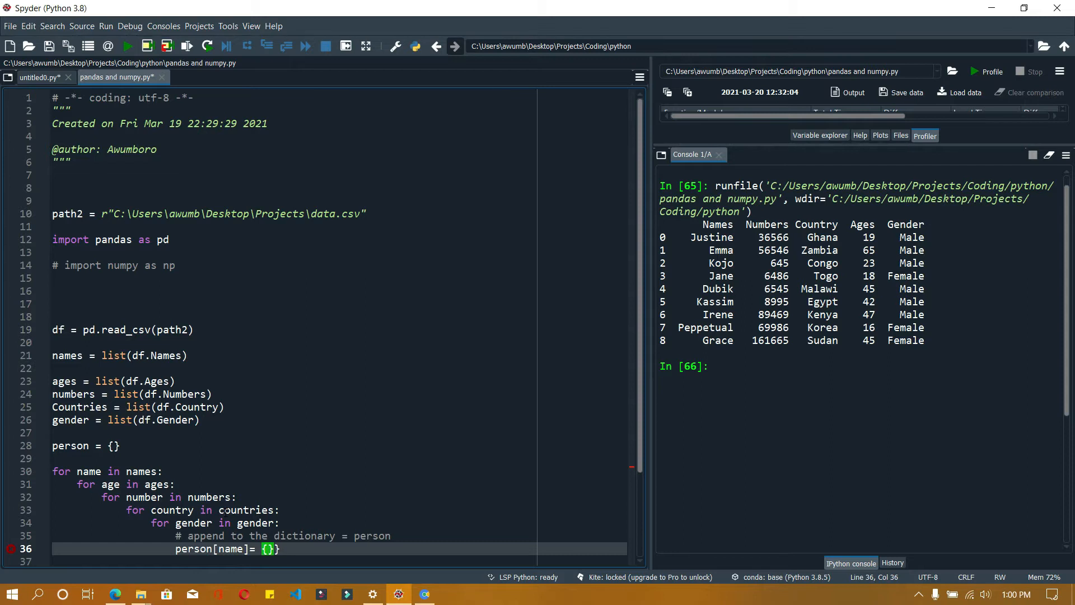
pyautogui.write('n')
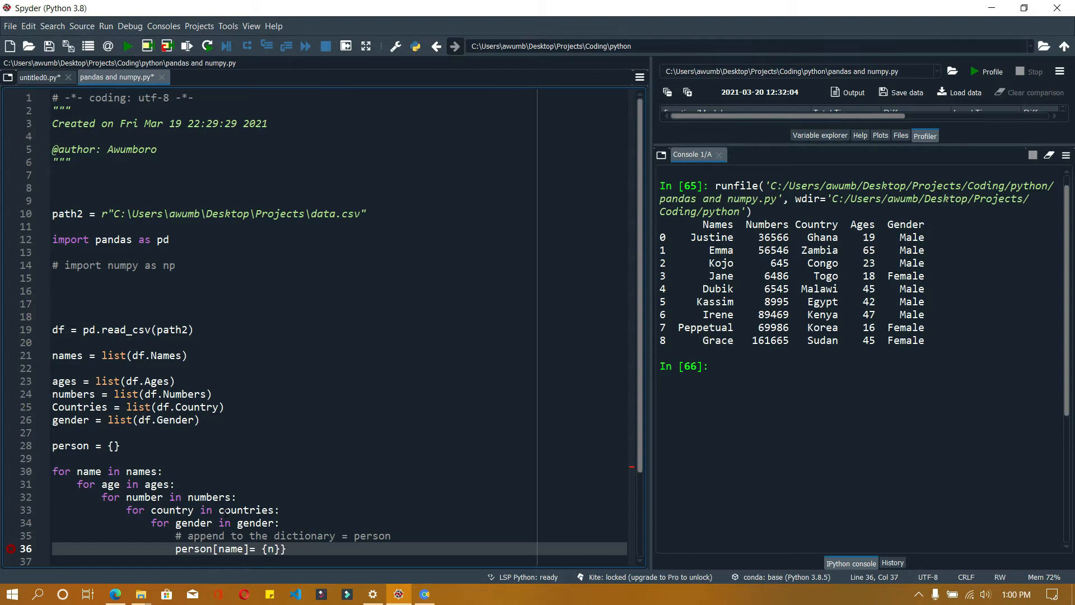
pyautogui.write("'n")
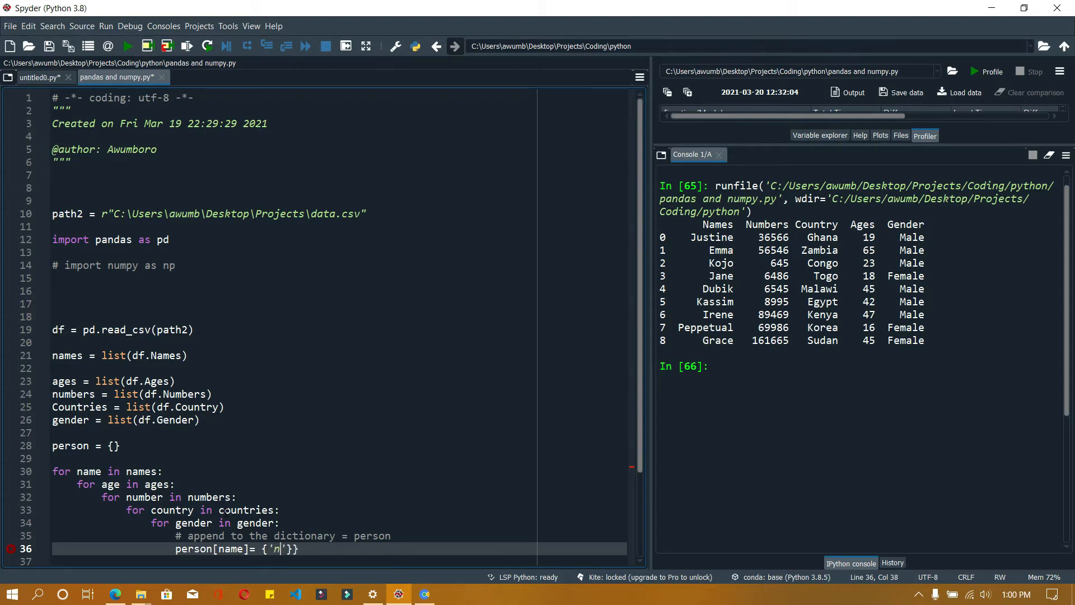
pyautogui.write("ame': name")
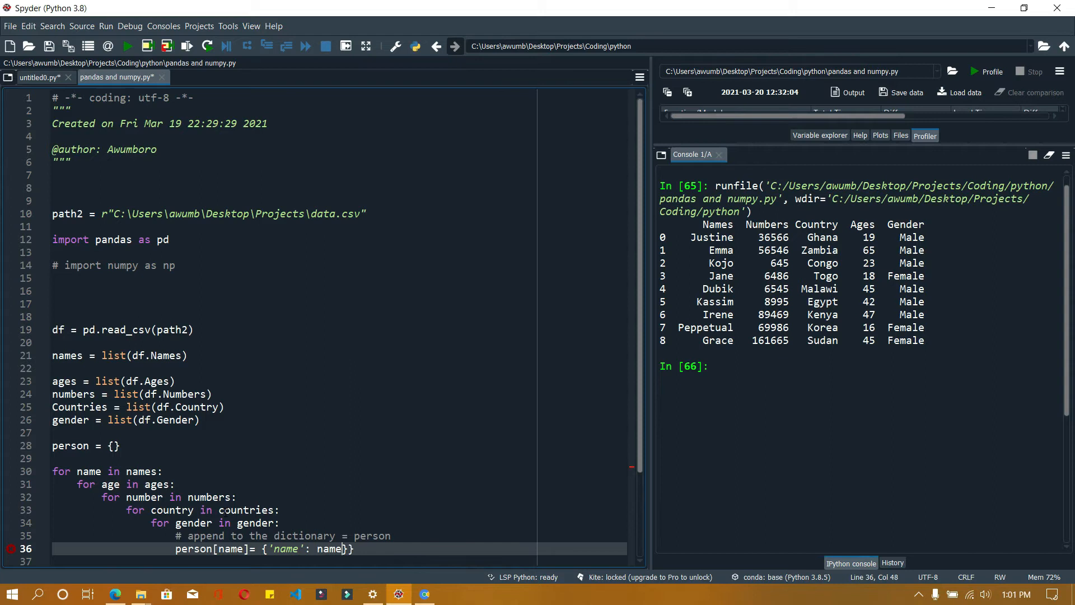
pyautogui.write(',')
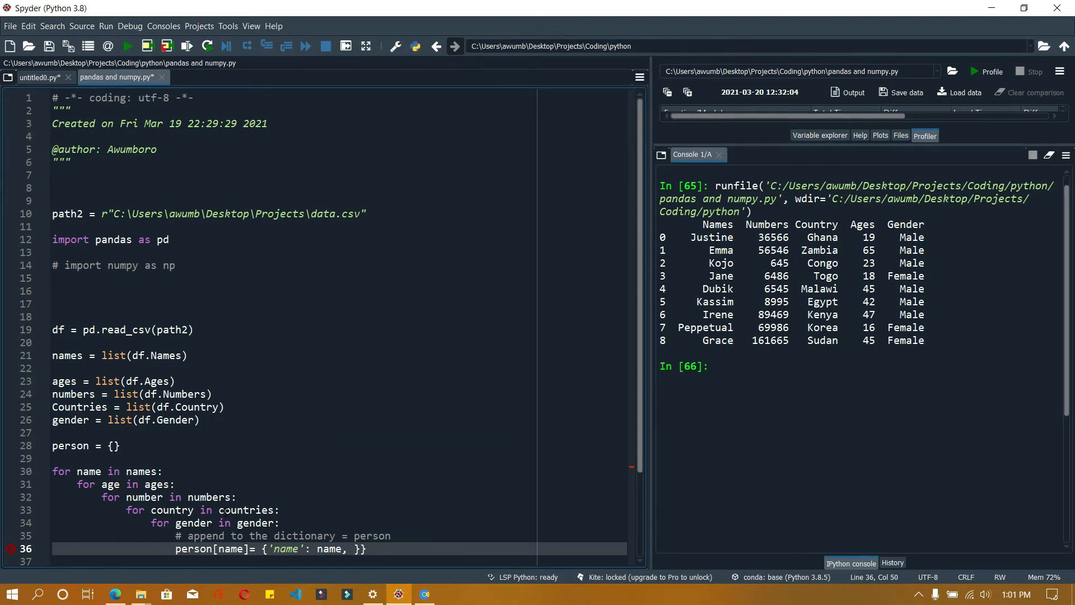
pyautogui.write("'age': age, 'number': number, '")
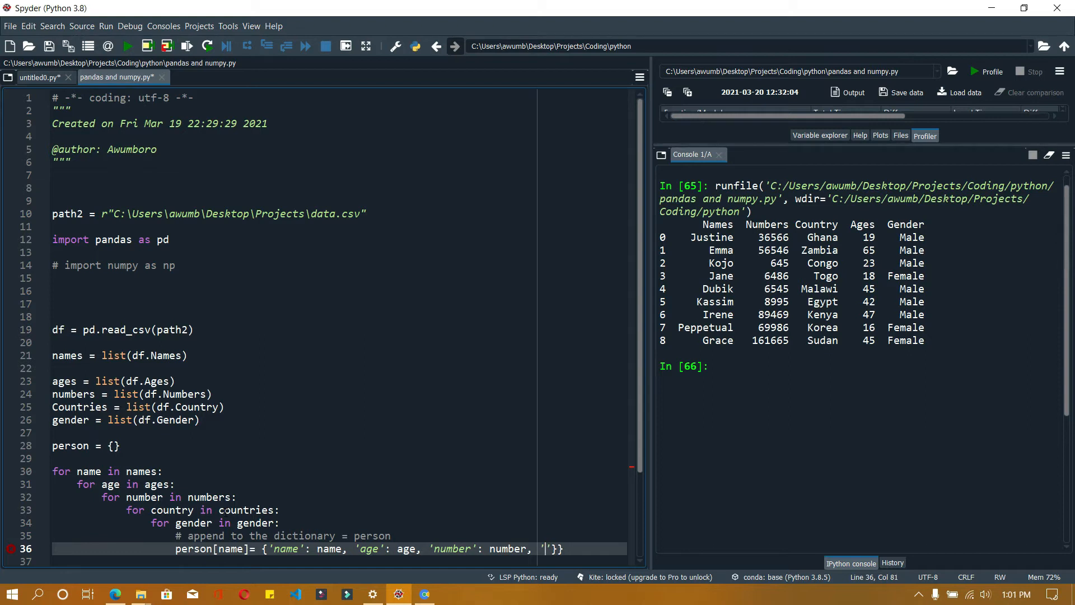
pyautogui.write("gender': gender, 'country': country")
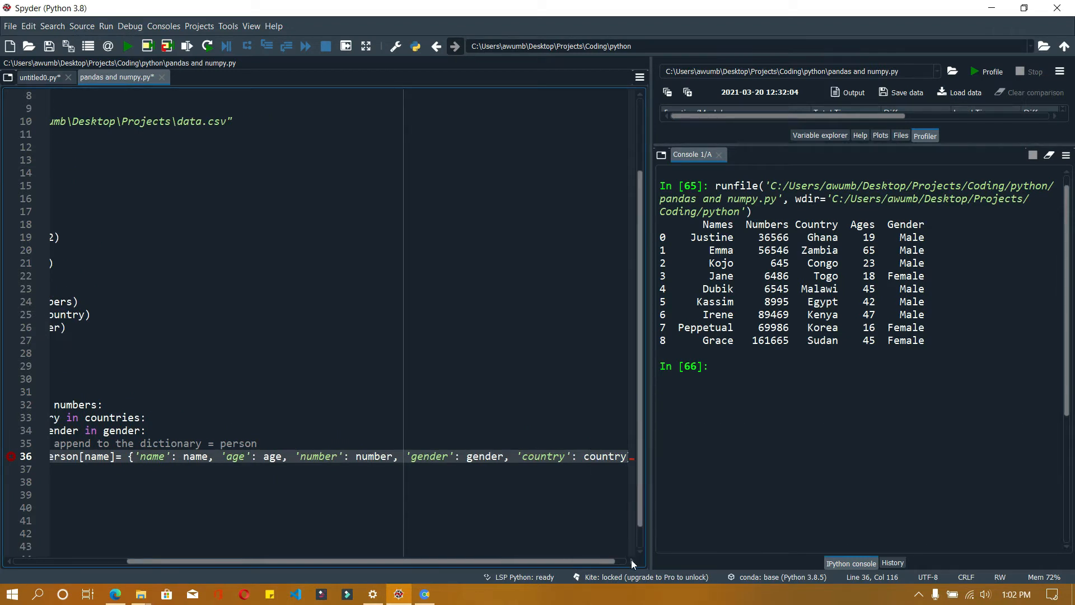
# Run the script, rename Countries to countries to fix the NameError, and rerun
pyautogui.scroll(-3)
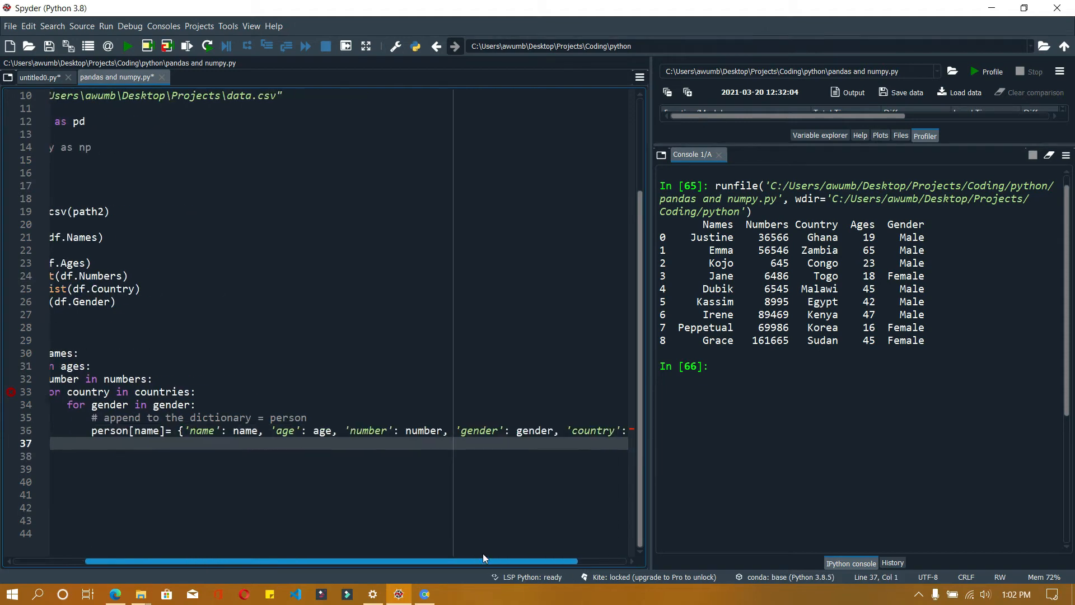
pyautogui.click(128, 46)
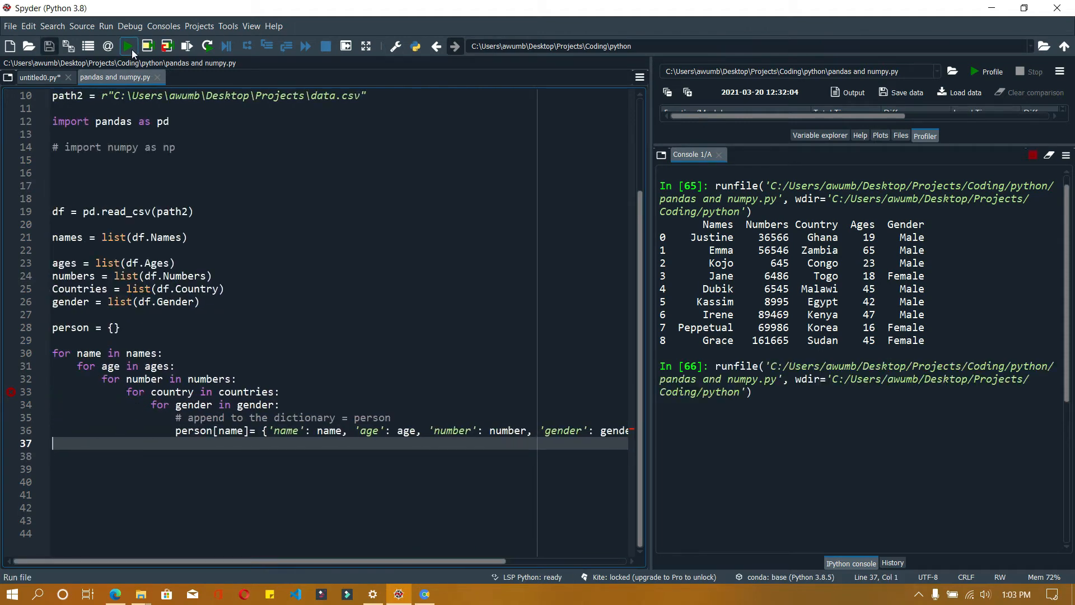
pyautogui.click(128, 45)
pyautogui.write('c')
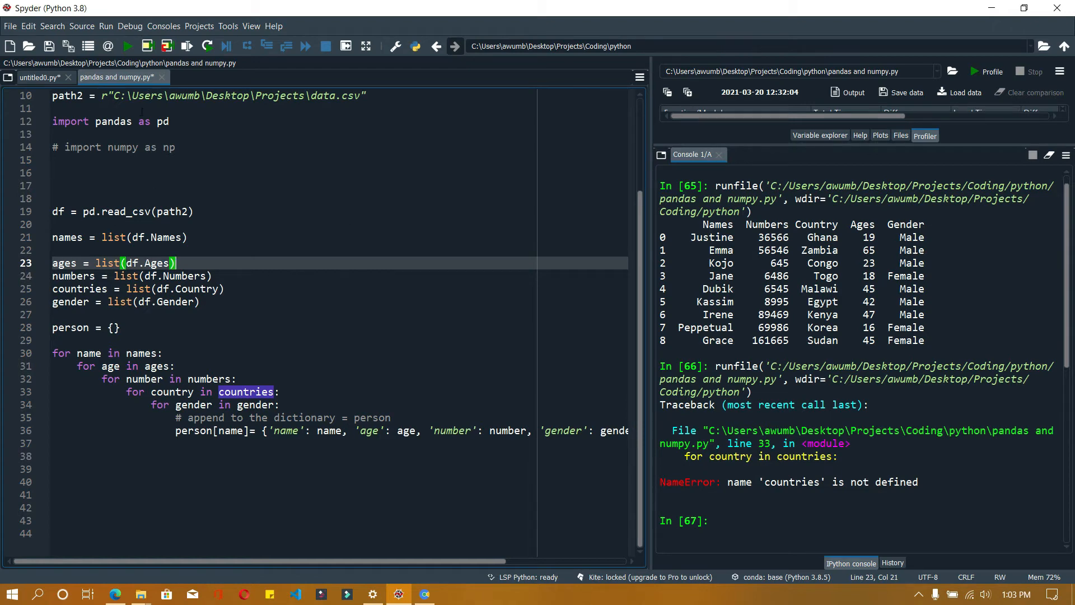
pyautogui.click(127, 46)
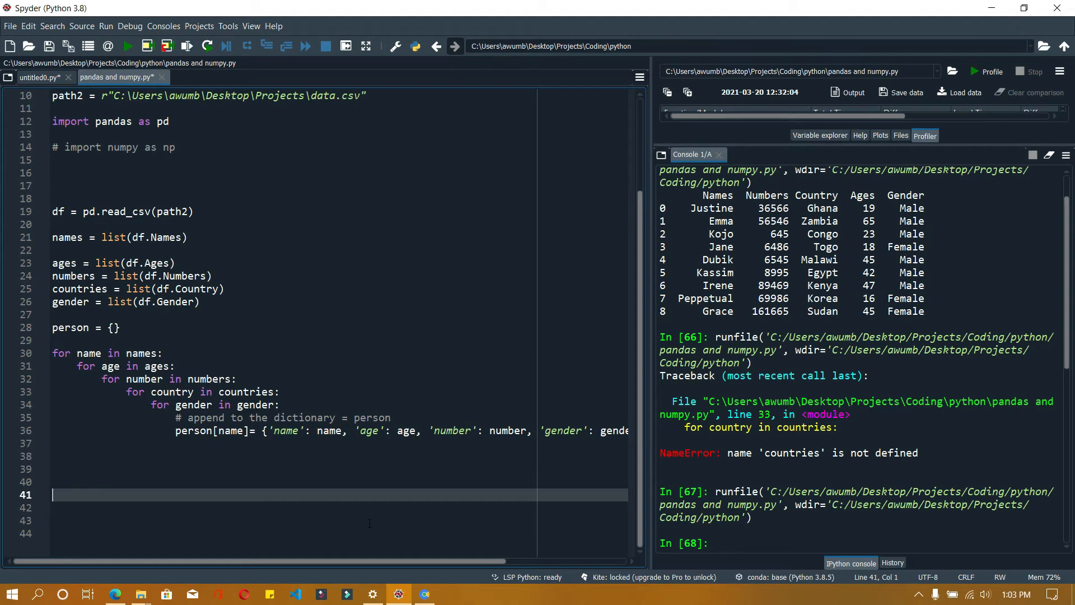
# Add print(person), run the script, and select the dictionary assignment line to comment out
pyautogui.write('print((')
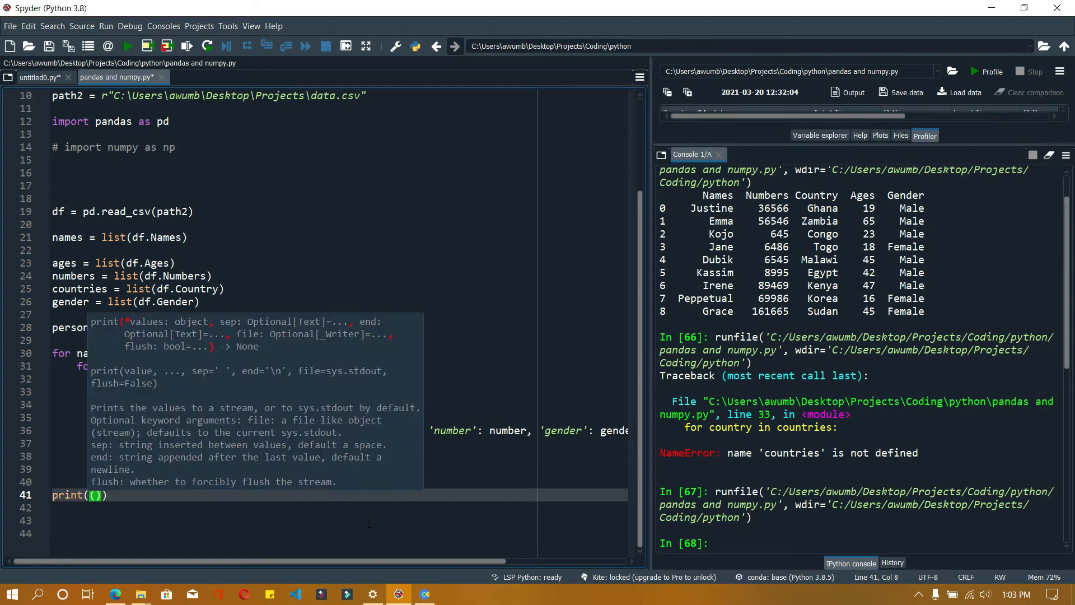
pyautogui.write('person')
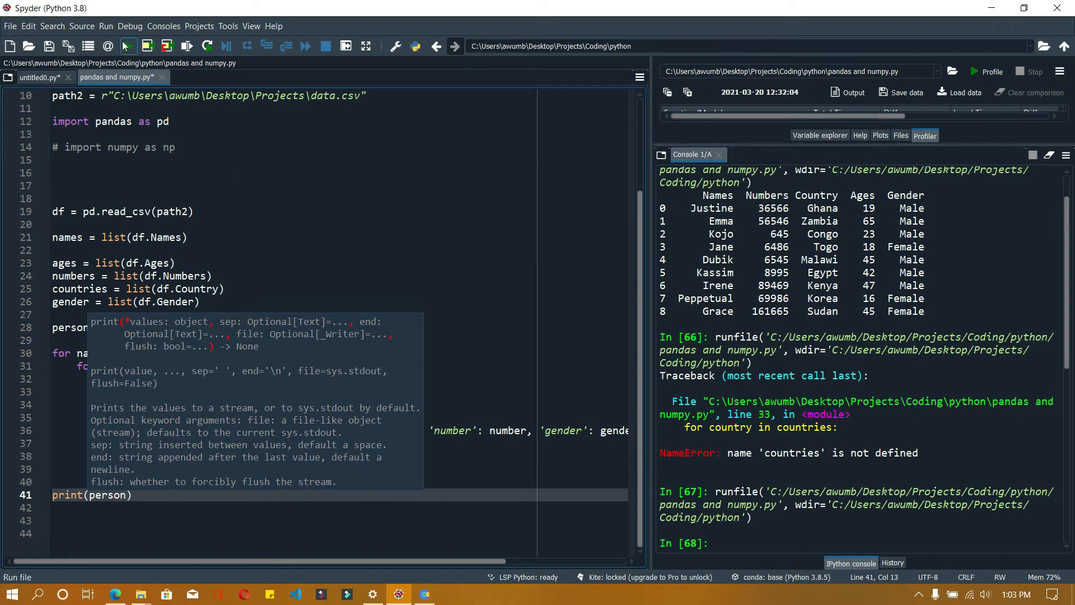
pyautogui.click(126, 46)
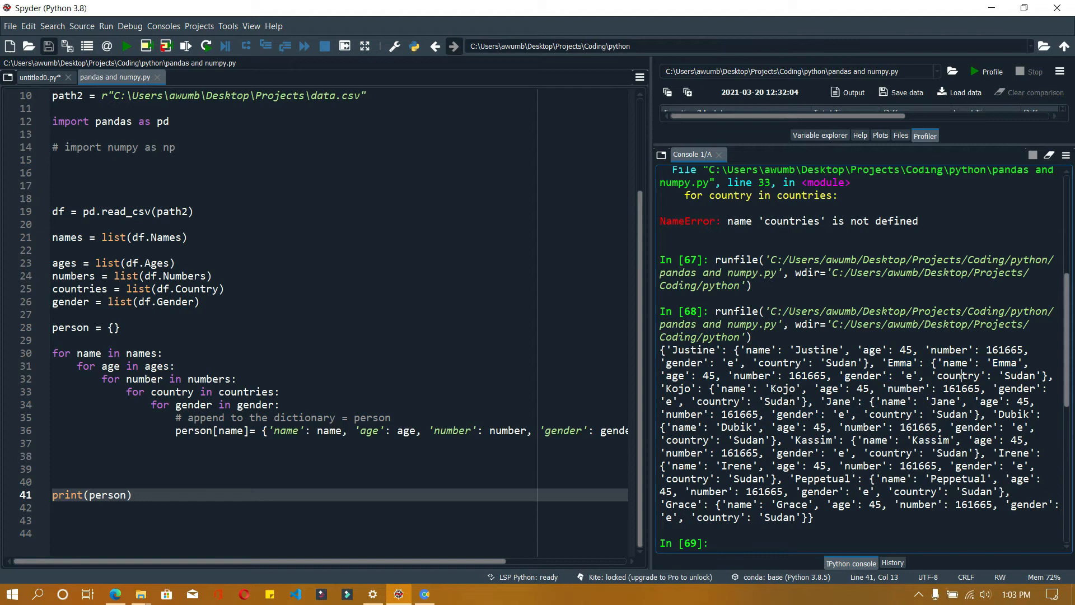
pyautogui.moveTo(698, 388); pyautogui.dragTo(924, 389)
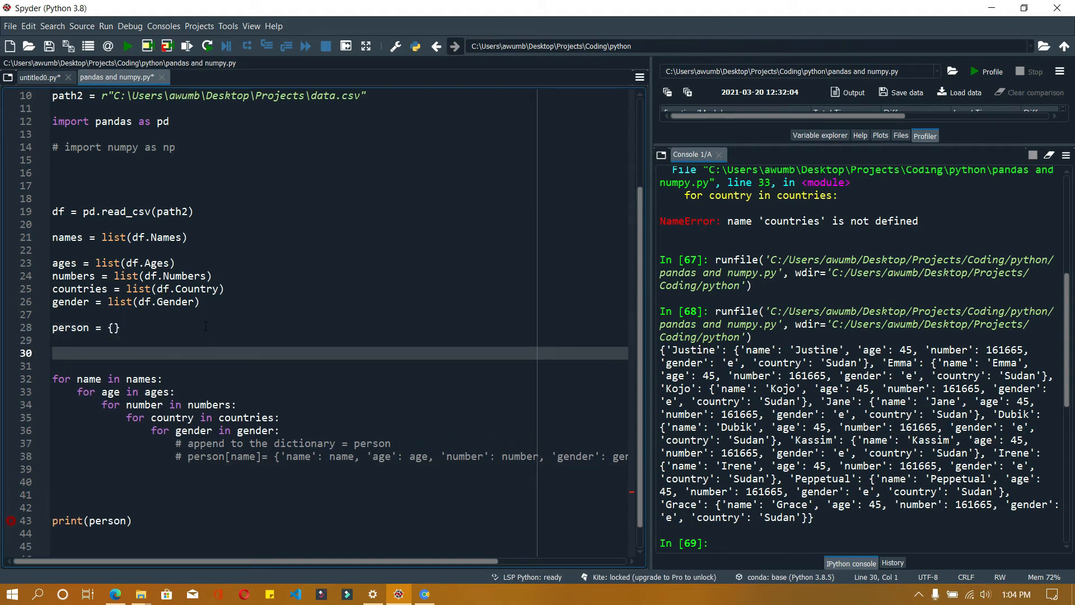
# Add persons = [] and person.append([name, age, gender, number, country]) in the innermost loop
pyautogui.write('persons')
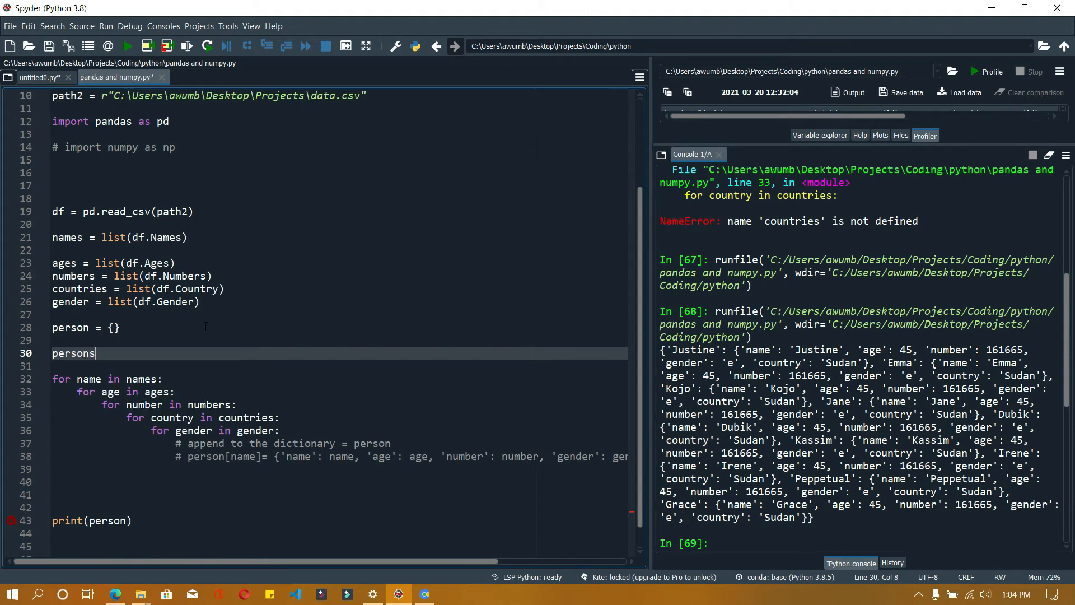
pyautogui.write('= []')
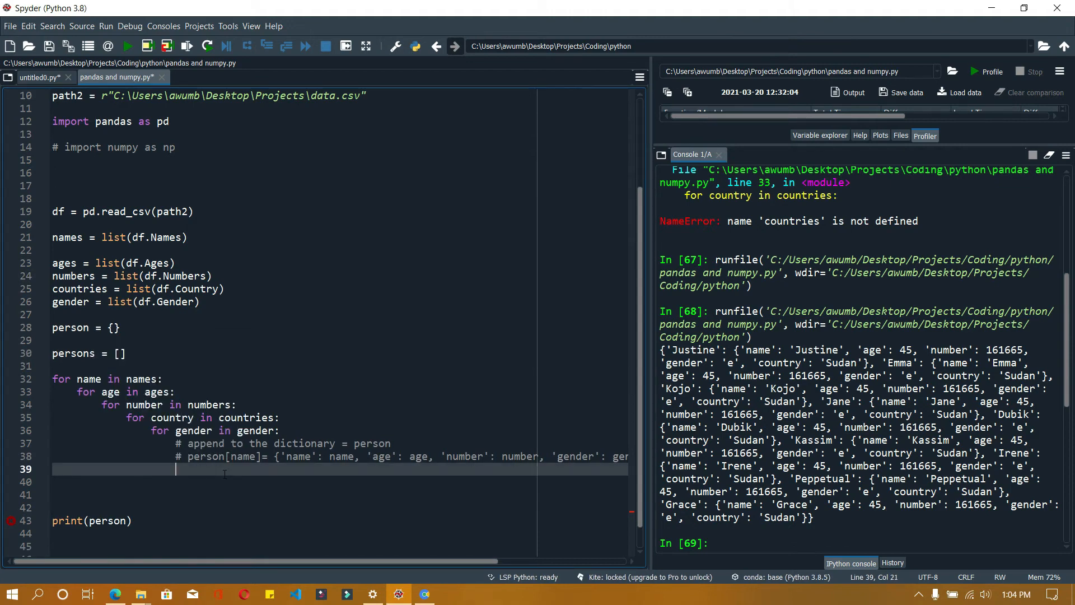
pyautogui.write('person')
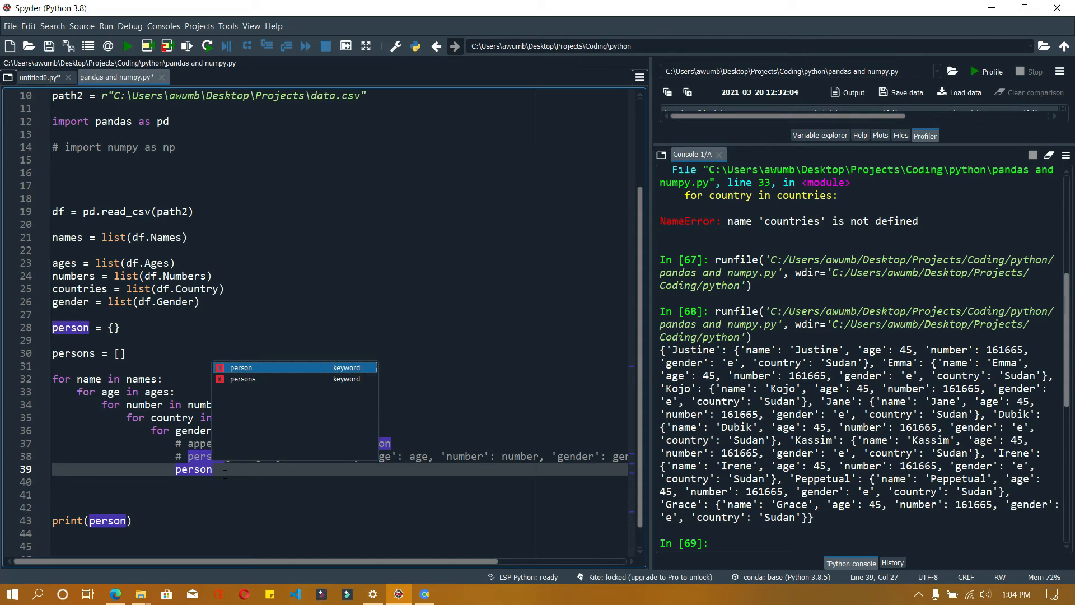
pyautogui.write('.append(')
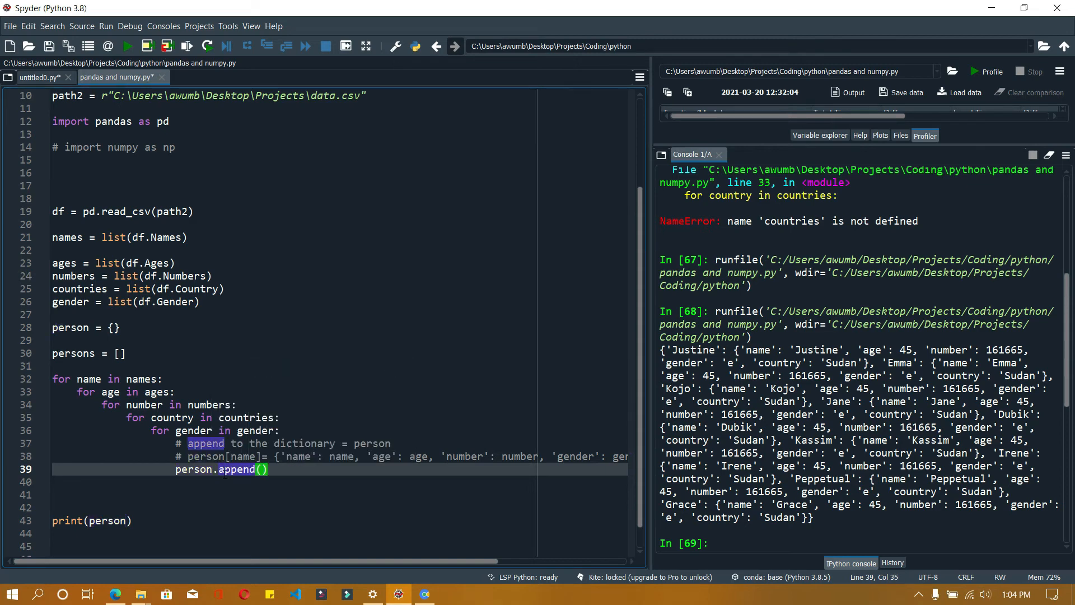
pyautogui.write('[]')
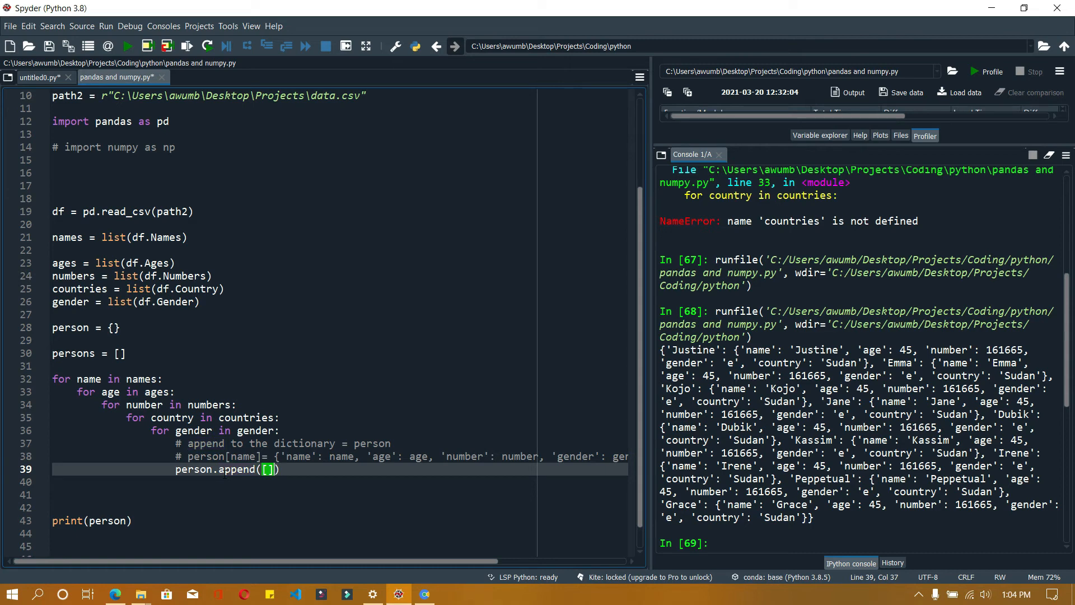
pyautogui.write('n')
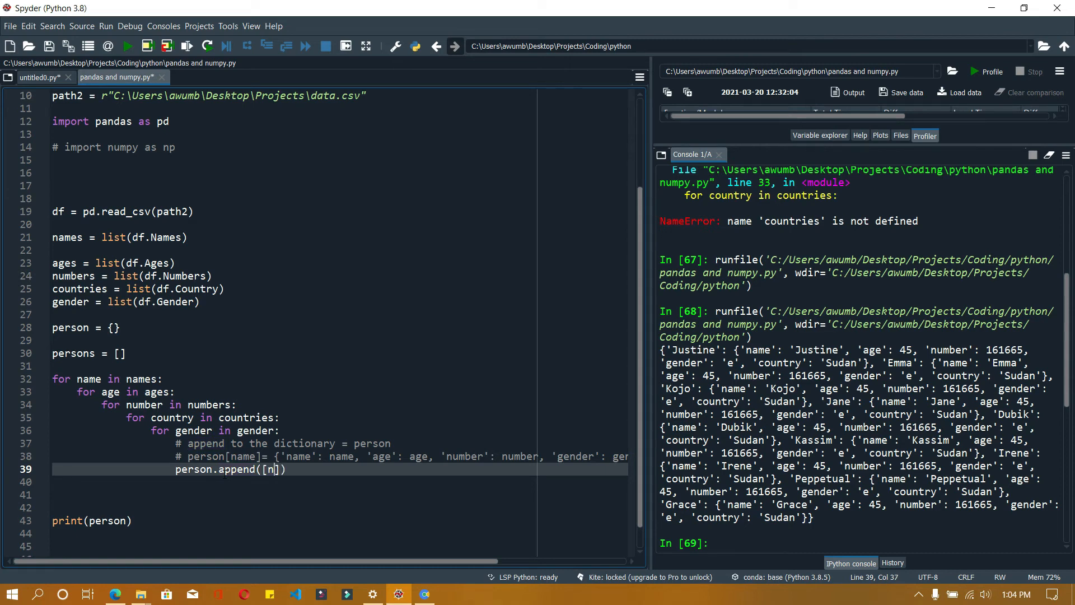
pyautogui.write('ame,')
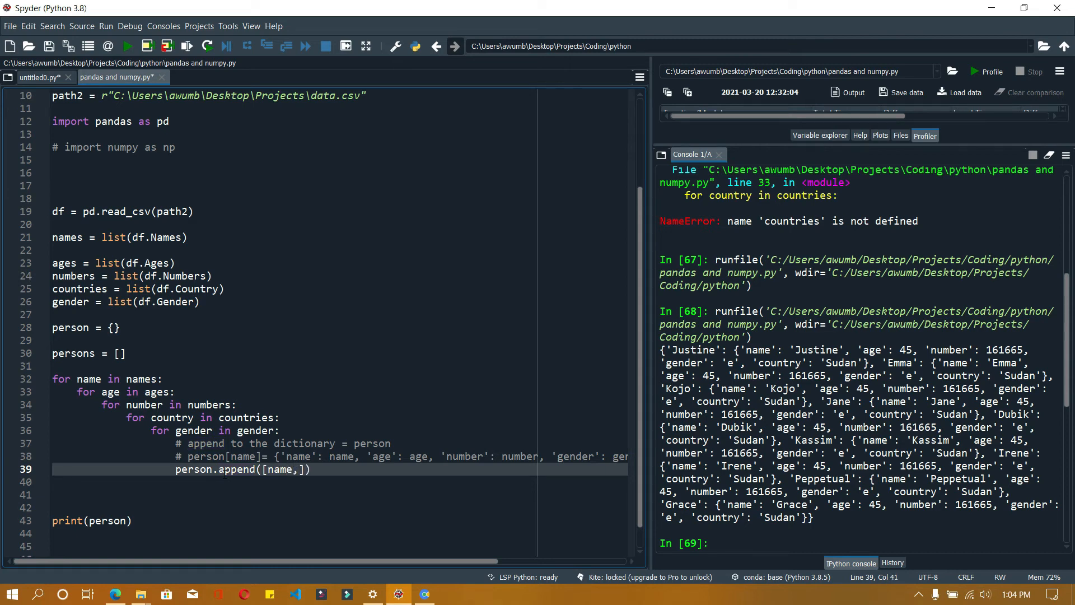
pyautogui.write('age,')
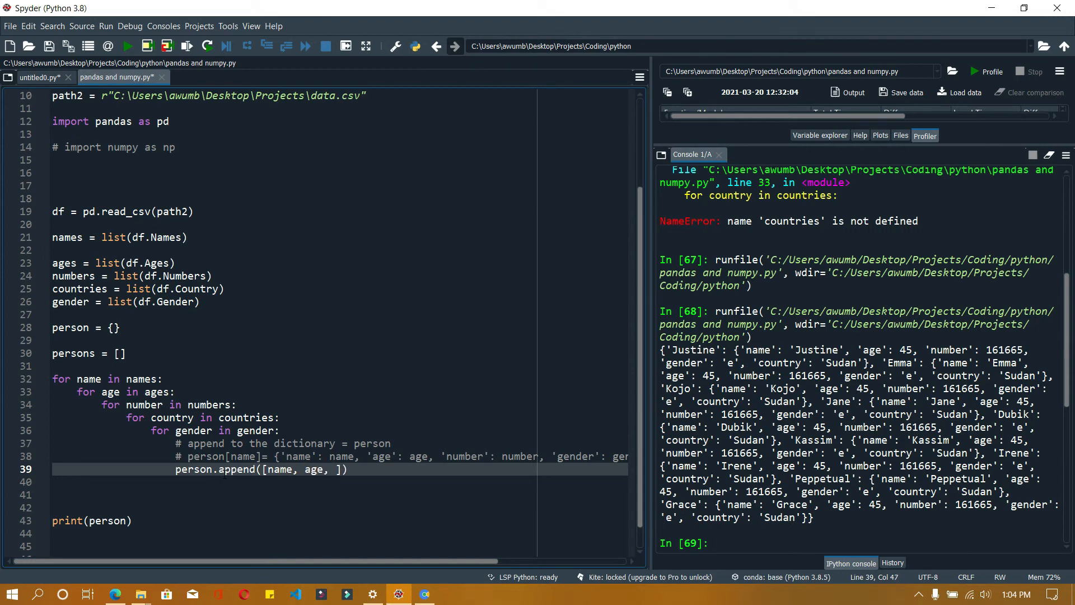
pyautogui.write('gender')
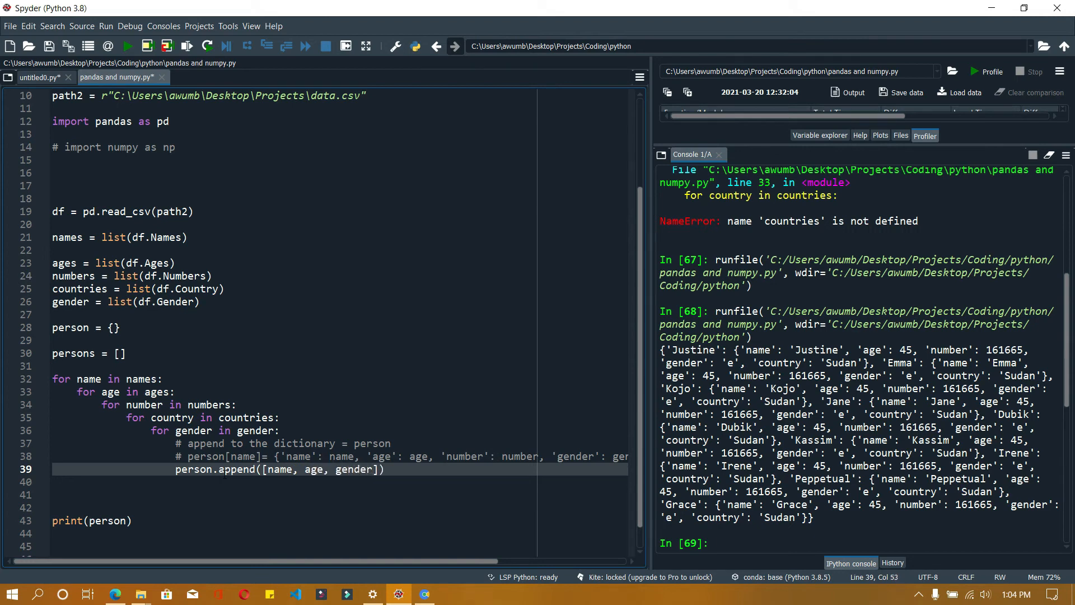
pyautogui.write(',')
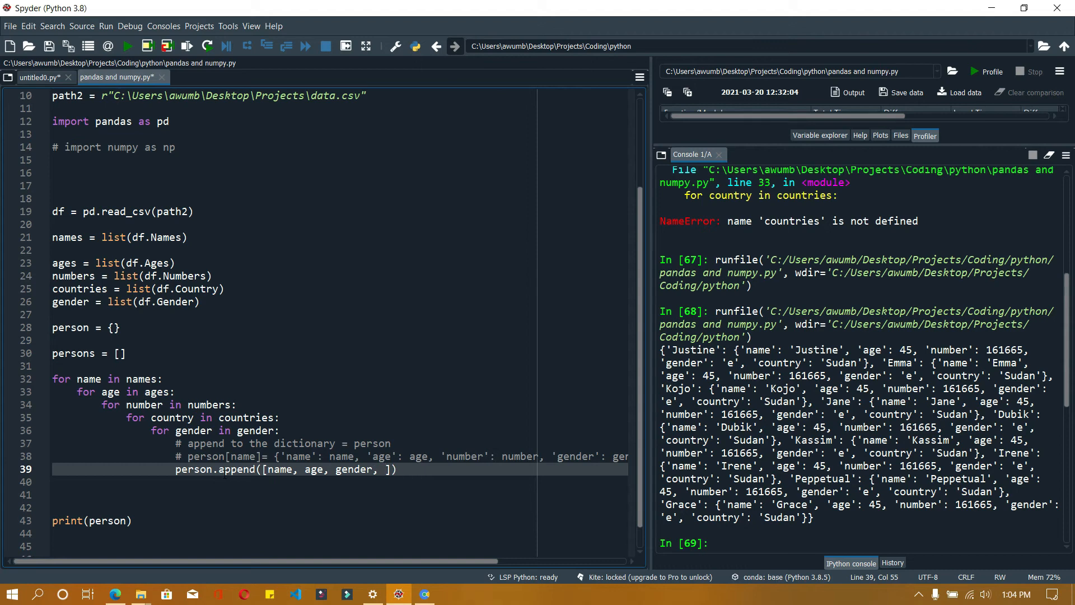
pyautogui.write('number,')
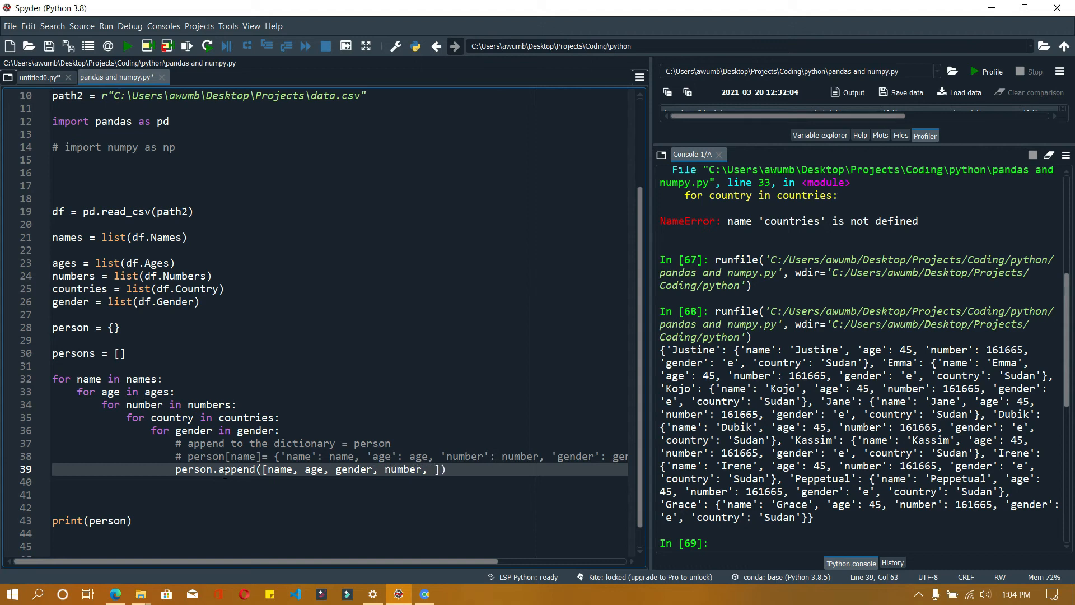
pyautogui.write('country')
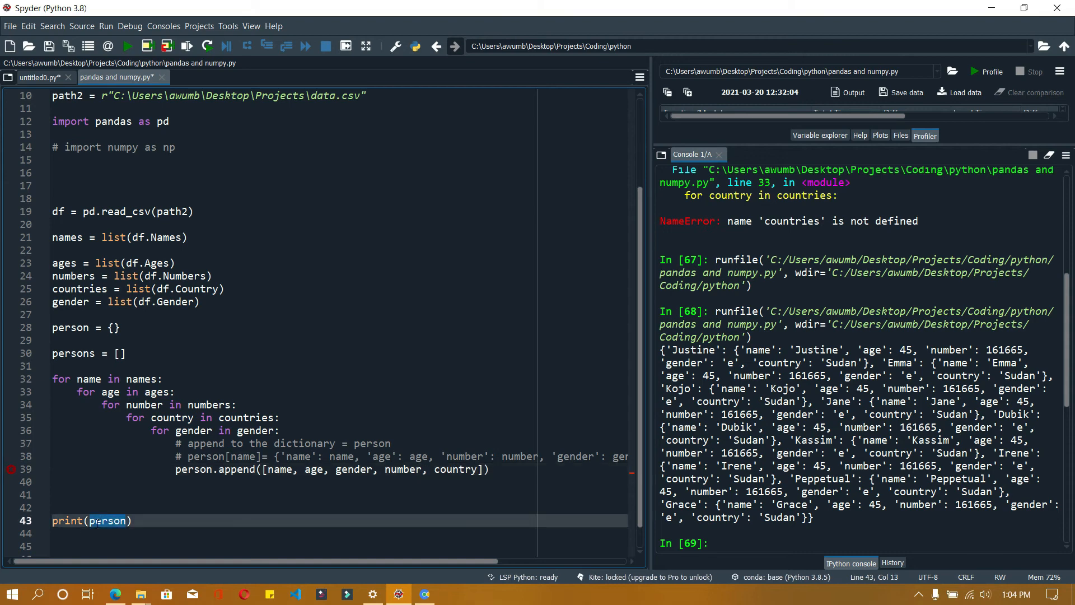
# Change print(person) to print(persons), clear the console, and rerun the script
pyautogui.doubleClick(107, 521)
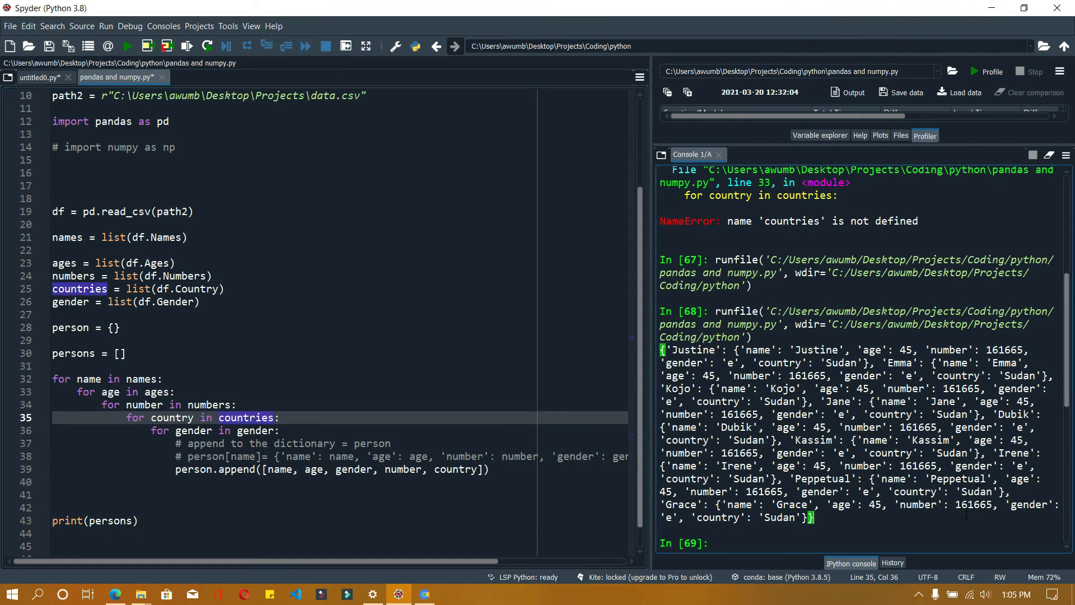
pyautogui.click(1049, 154)
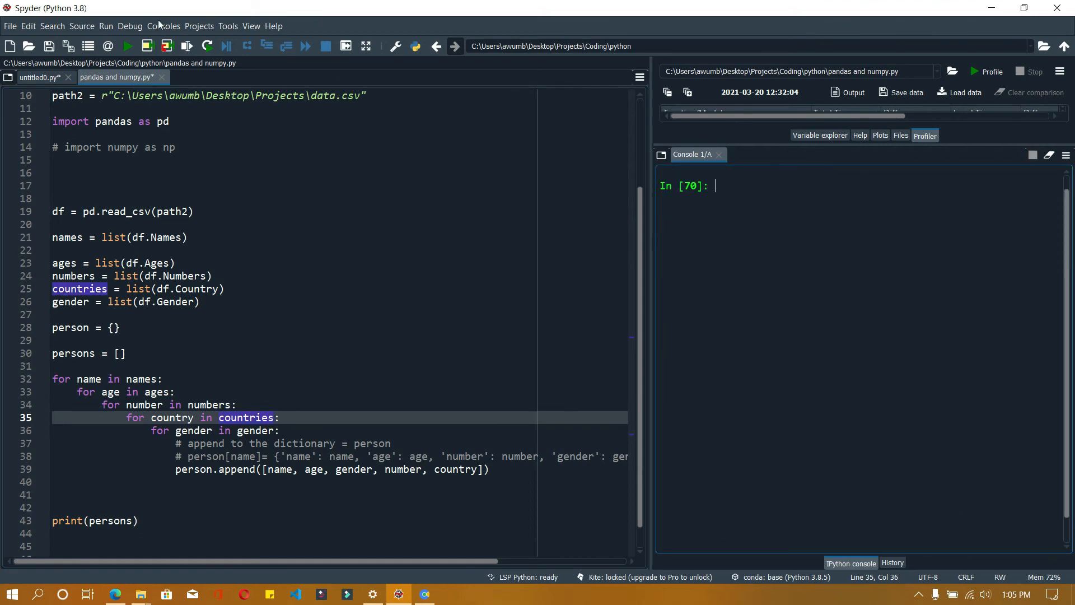
pyautogui.click(128, 46)
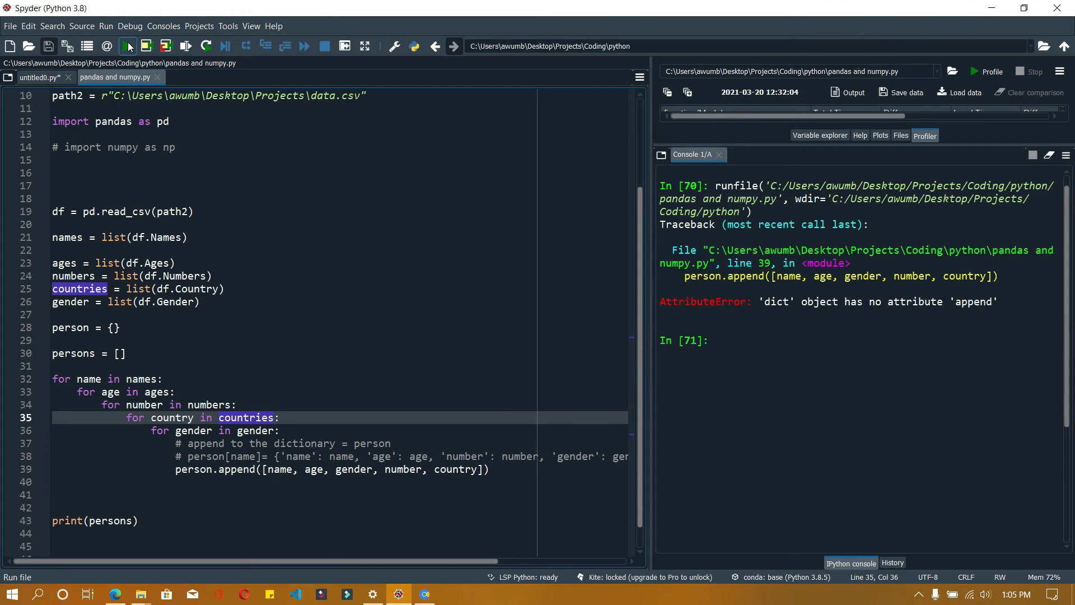
pyautogui.moveTo(504, 355)
pyautogui.write('s')
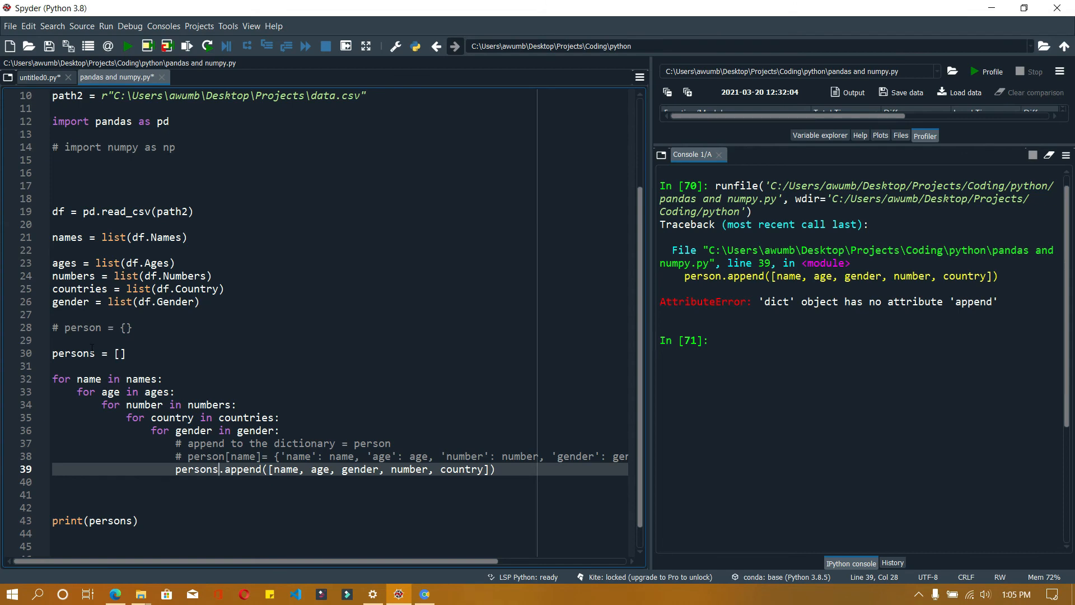
# Run the script and review the printed persons list of name, age, gender, number, country entries
pyautogui.click(127, 46)
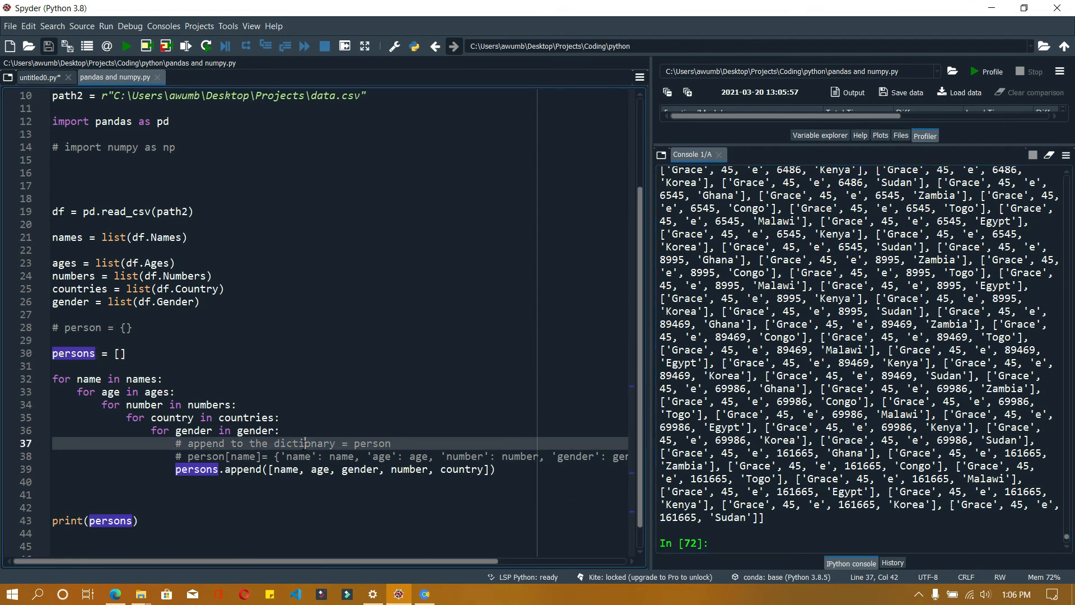
pyautogui.doubleClick(302, 443)
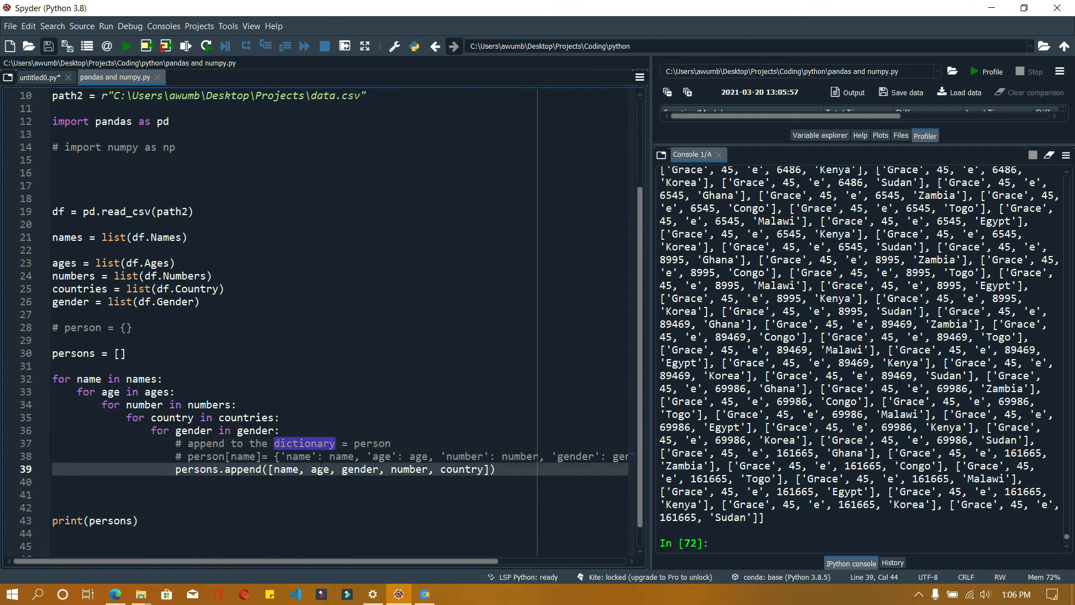
pyautogui.doubleClick(319, 470)
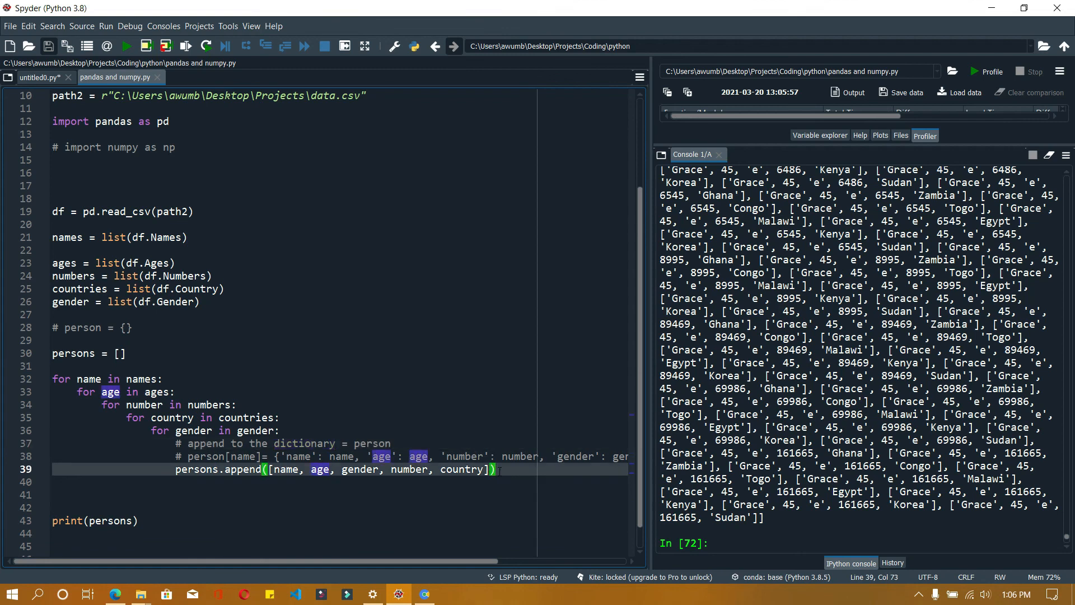